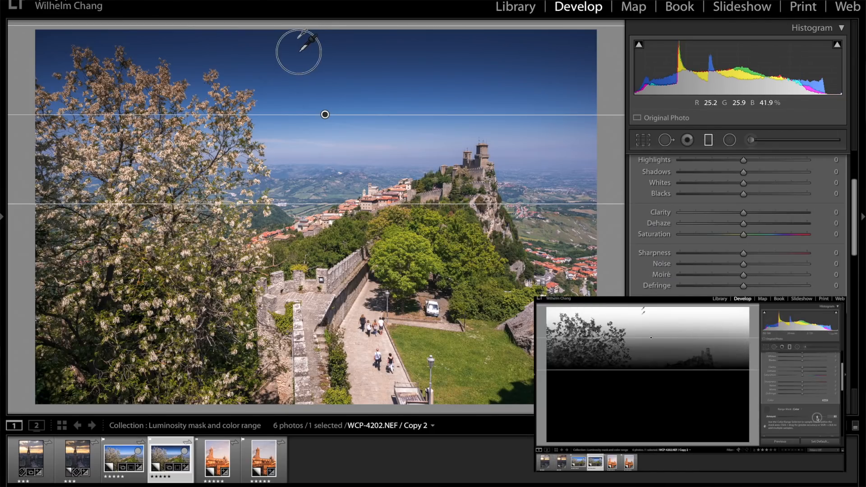
# - Select the Big Ben sunset photo in the filmstrip for editing
pyautogui.click(90, 449)
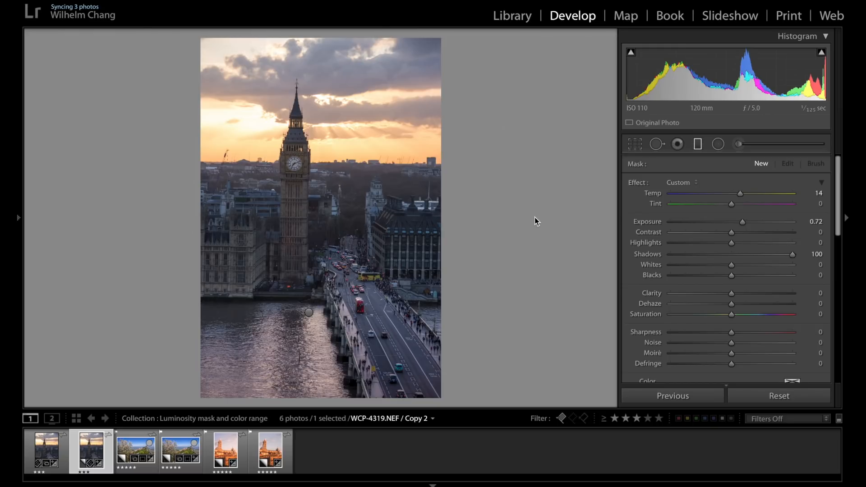
pyautogui.moveTo(554, 215)
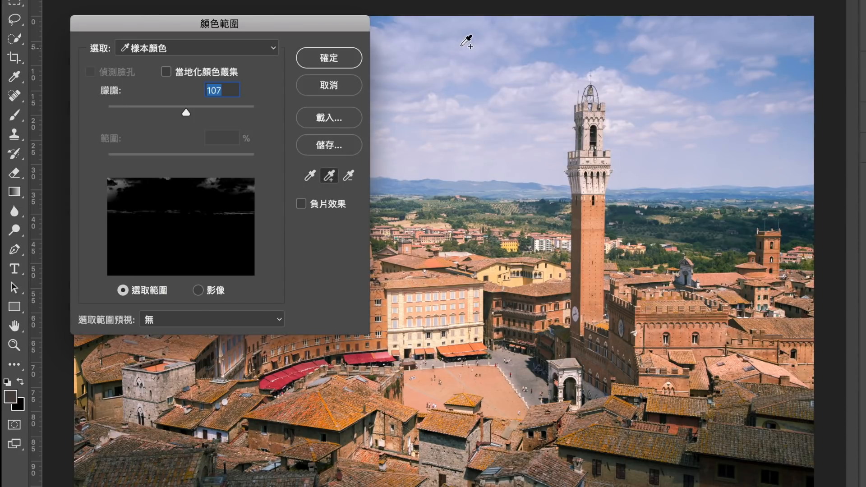
# - Sample the blue sky colour with the Color Range eyedropper at Fuzziness 107
pyautogui.click(502, 55)
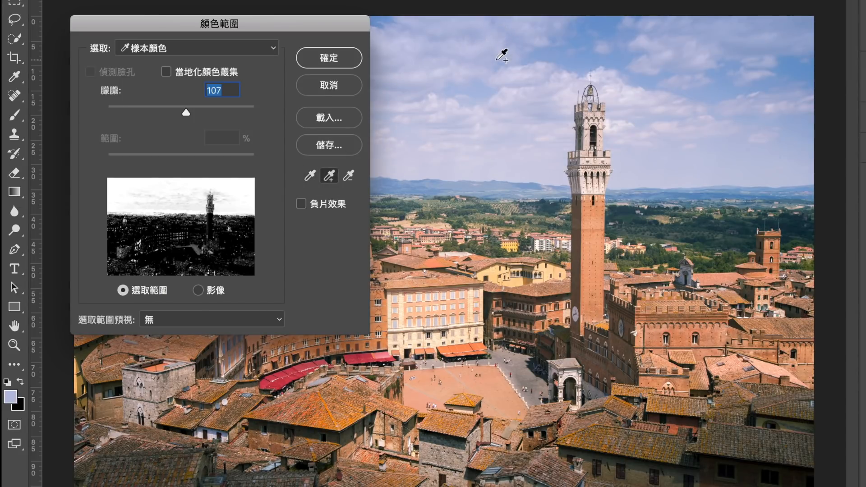
pyautogui.moveTo(640, 235)
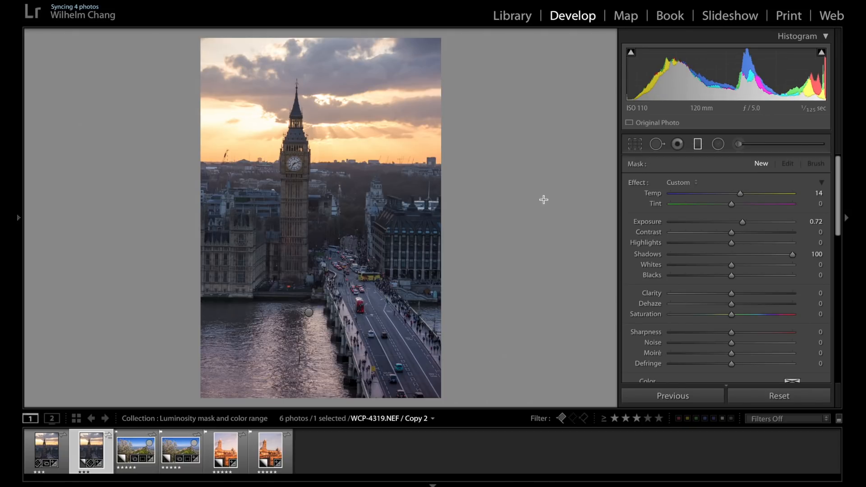
pyautogui.moveTo(437, 174)
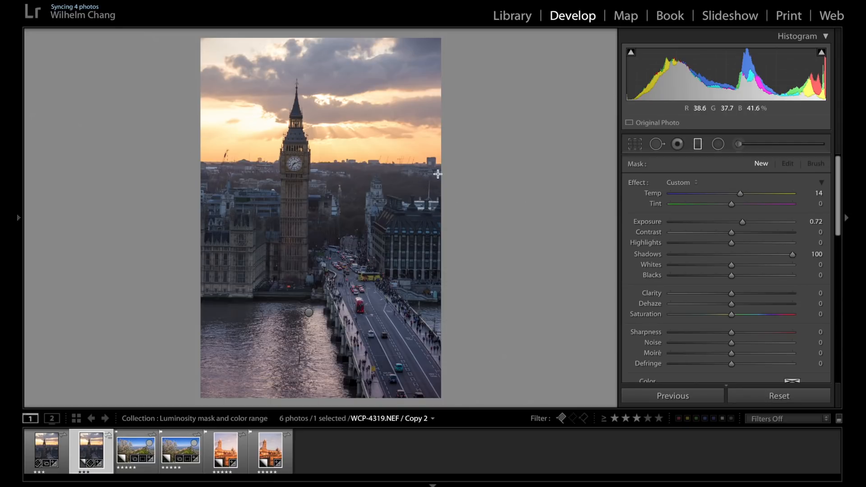
pyautogui.moveTo(695, 152)
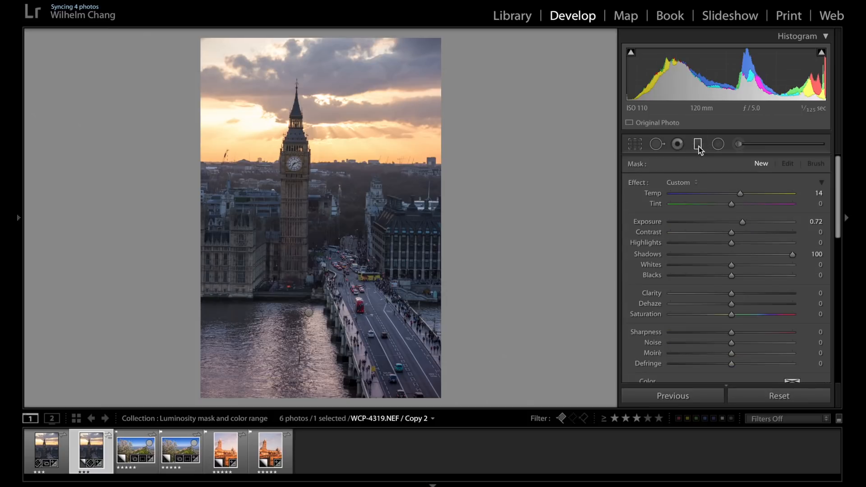
# - Draw a graduated filter down from the top of the Big Ben sky at exposure −1.87
pyautogui.click(698, 144)
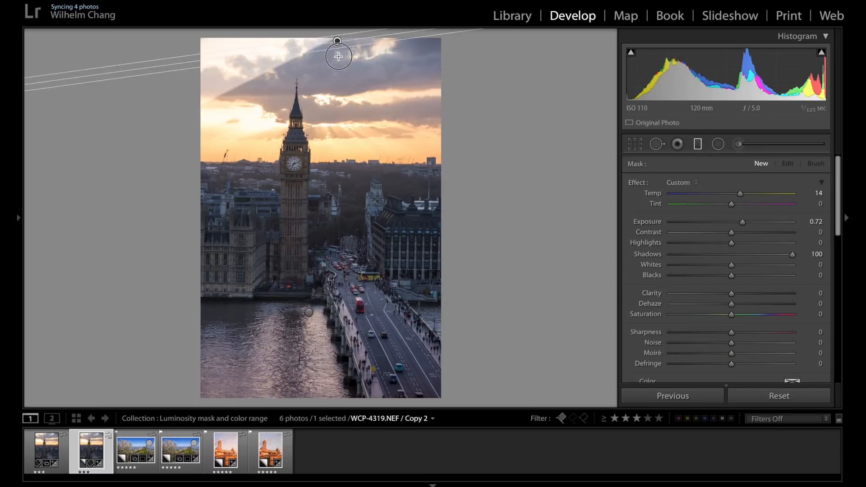
pyautogui.moveTo(338, 55); pyautogui.dragTo(340, 108)
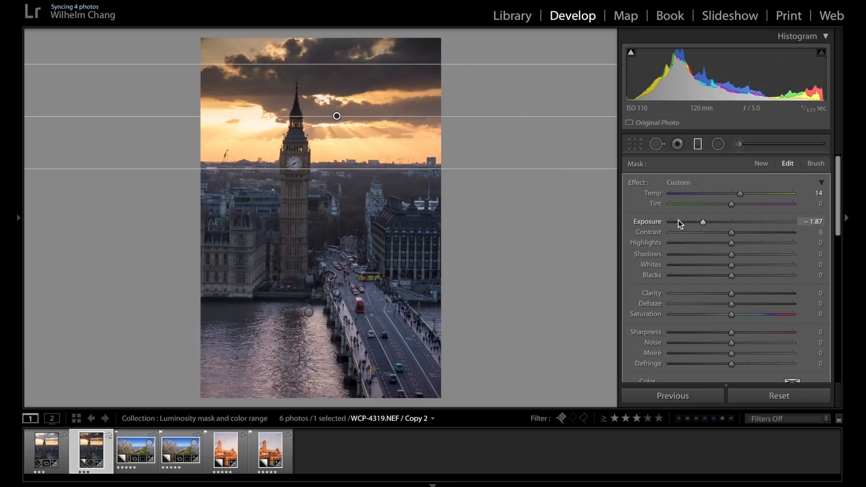
pyautogui.moveTo(688, 215)
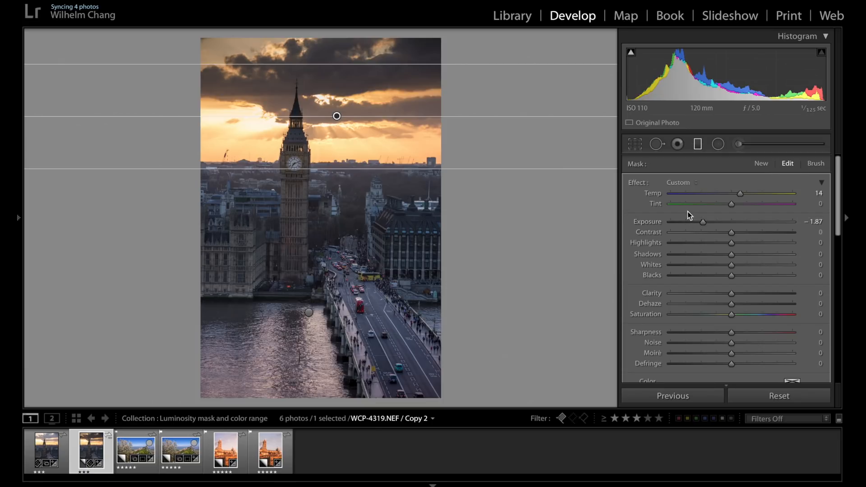
pyautogui.moveTo(668, 220)
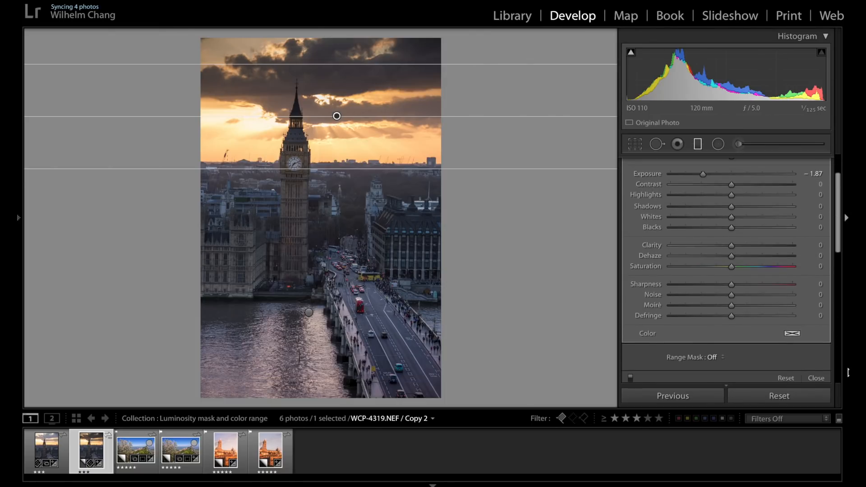
pyautogui.click(816, 378)
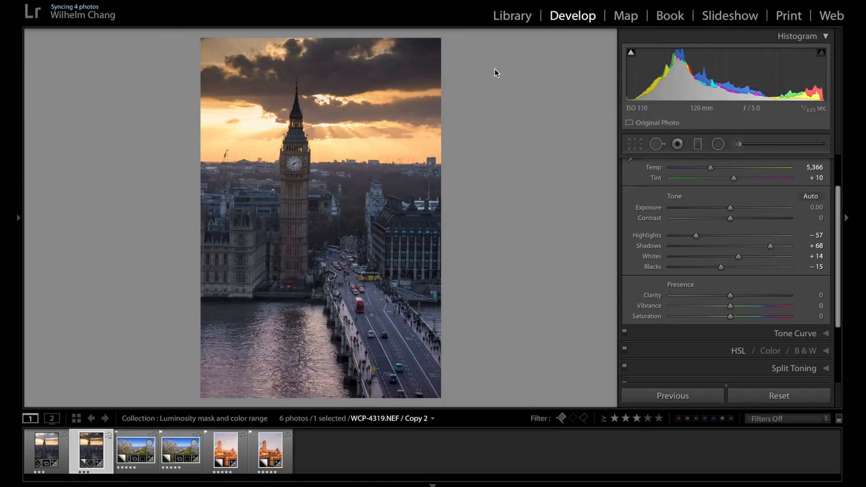
pyautogui.moveTo(227, 88)
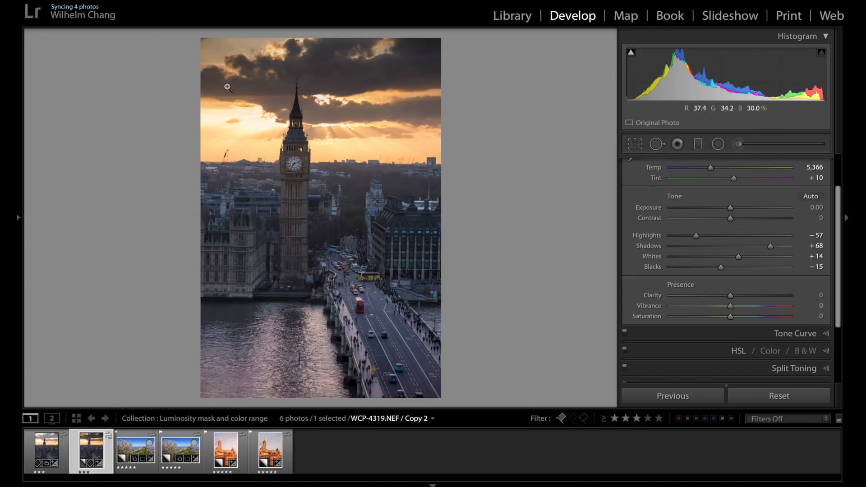
pyautogui.moveTo(435, 119)
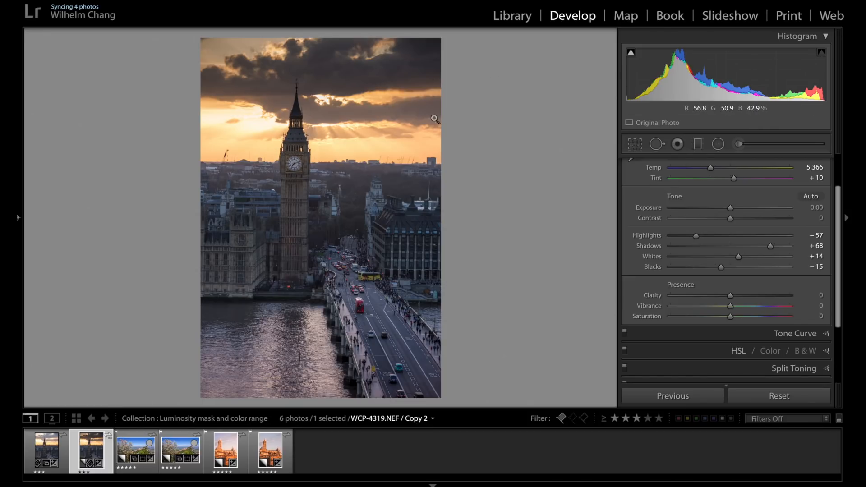
pyautogui.moveTo(508, 139)
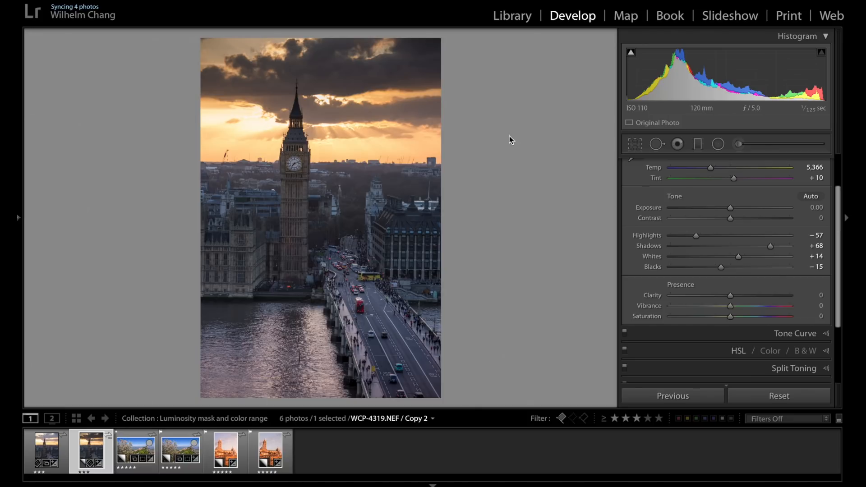
pyautogui.click(697, 144)
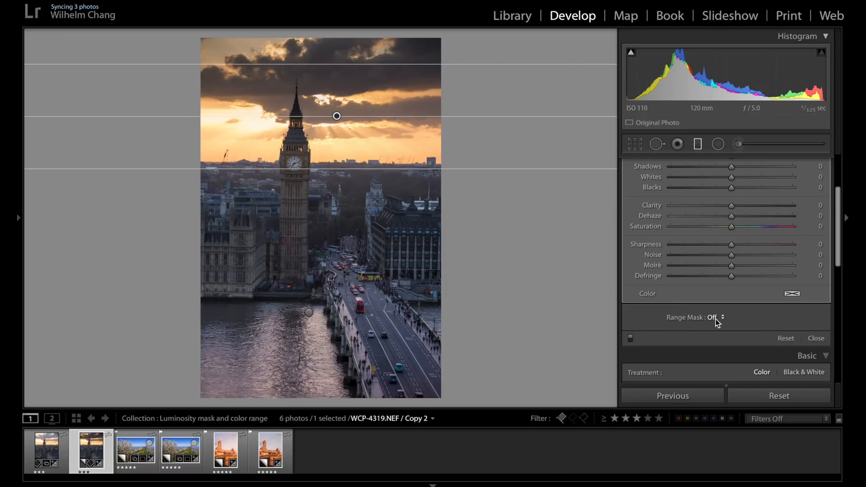
# - Set the sky filter's Range Mask to Luminance with a 58–100 range
pyautogui.click(715, 316)
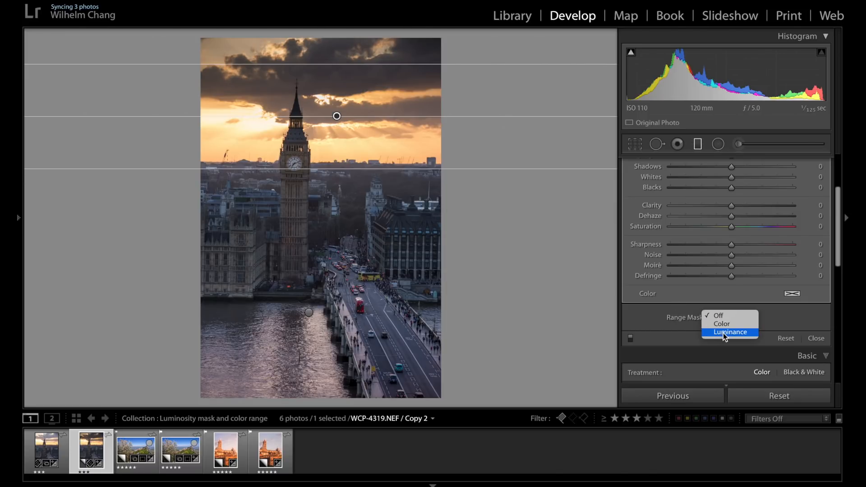
pyautogui.click(730, 332)
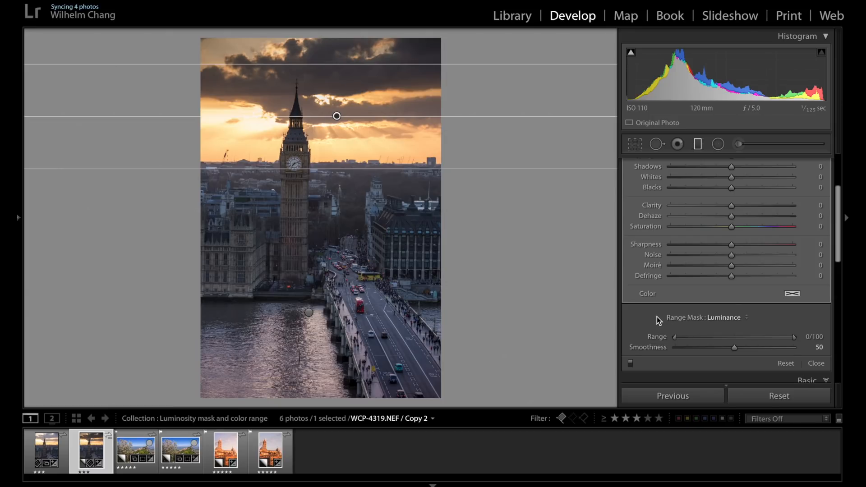
pyautogui.moveTo(663, 323)
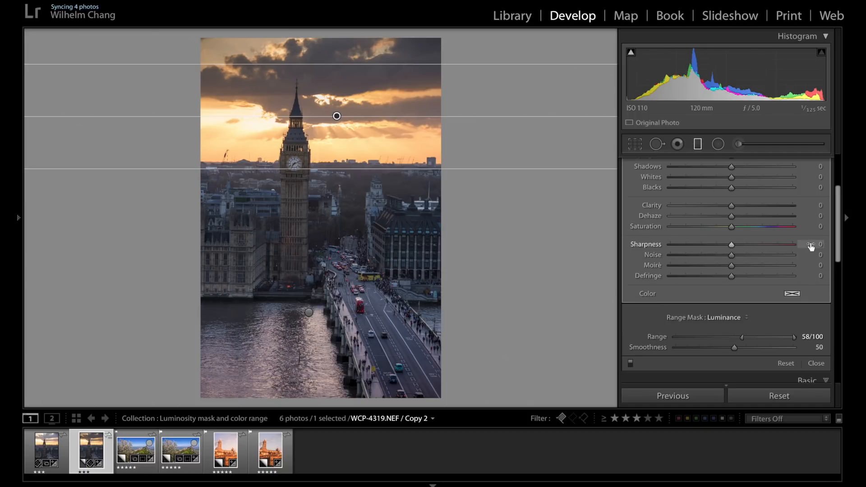
pyautogui.scroll(-3)
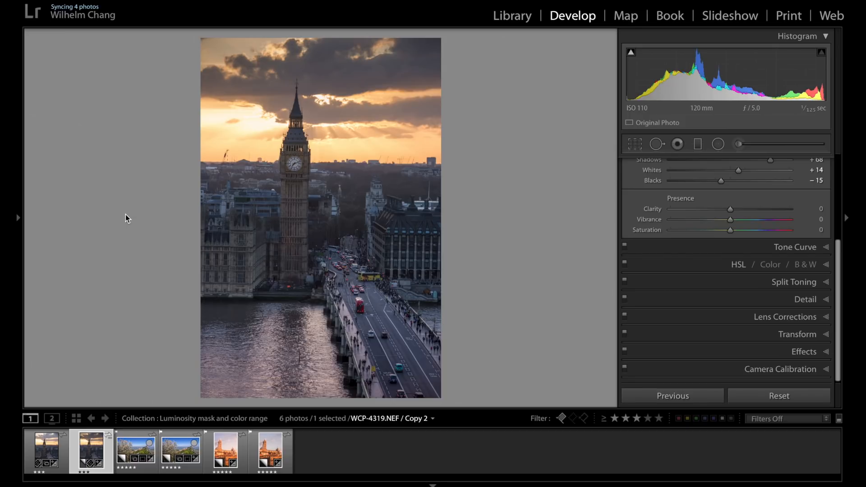
pyautogui.moveTo(23, 223)
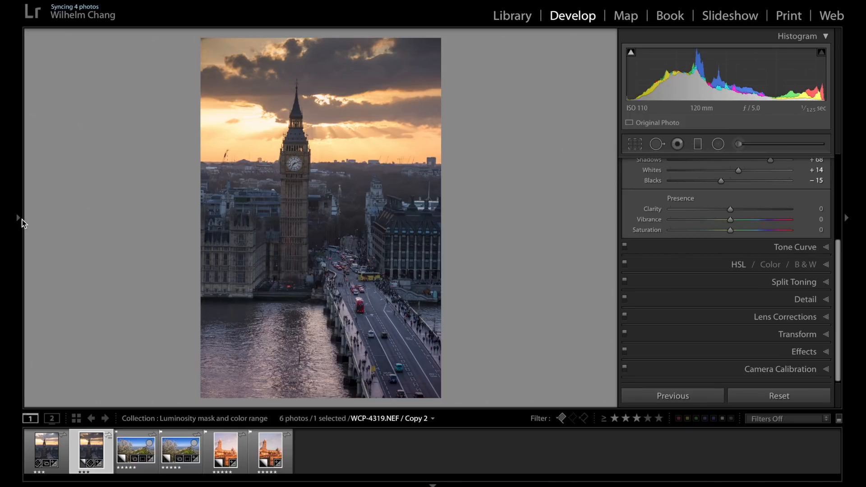
# - Compare the clock tower edit before and after the luminance mask via History, ending on the latest state
pyautogui.click(18, 218)
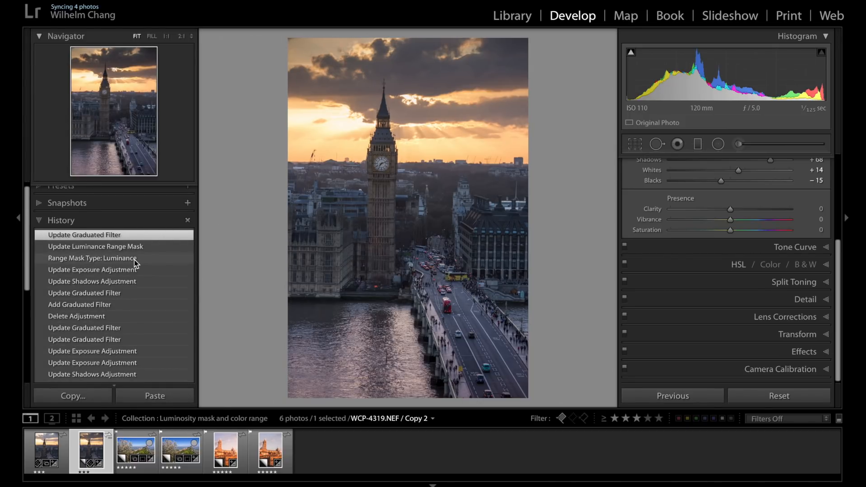
pyautogui.click(93, 258)
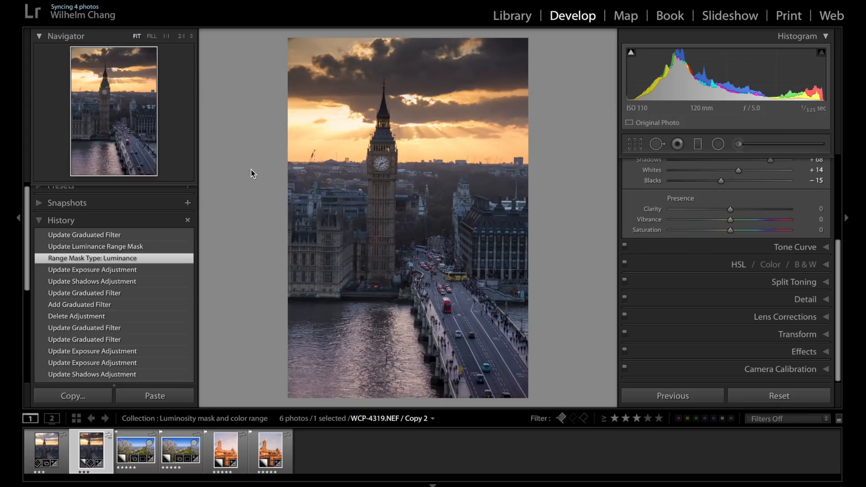
pyautogui.moveTo(241, 175)
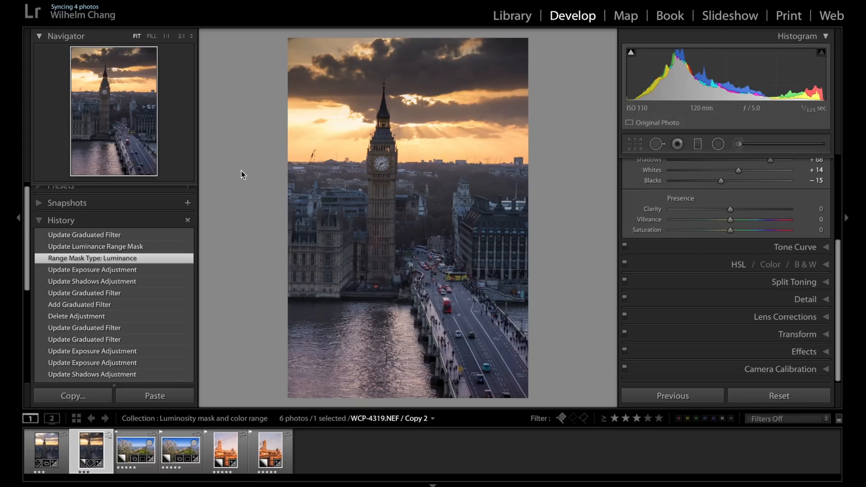
pyautogui.moveTo(393, 98)
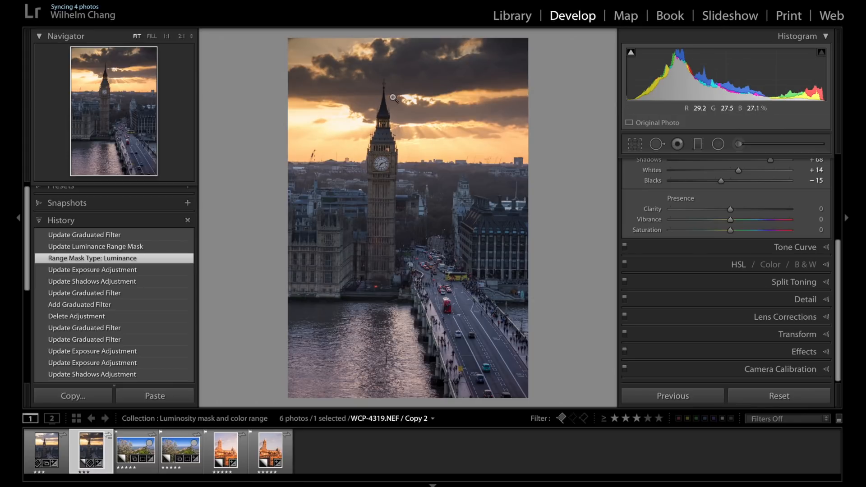
pyautogui.click(84, 234)
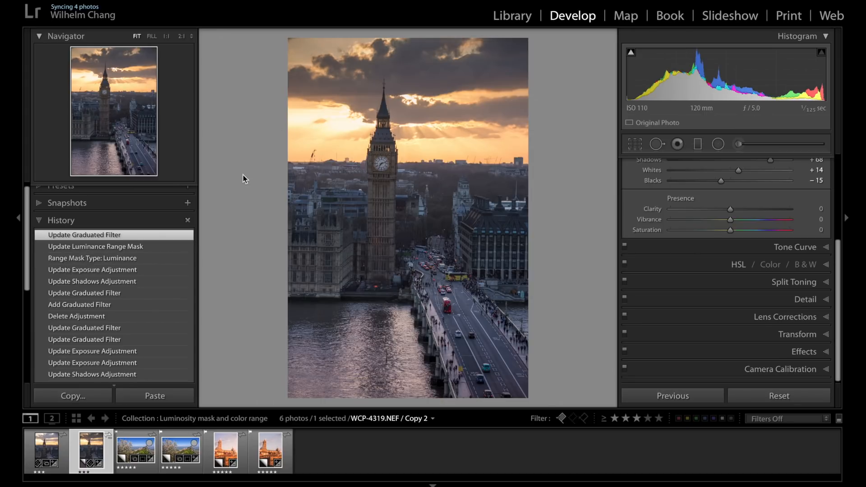
pyautogui.moveTo(240, 176)
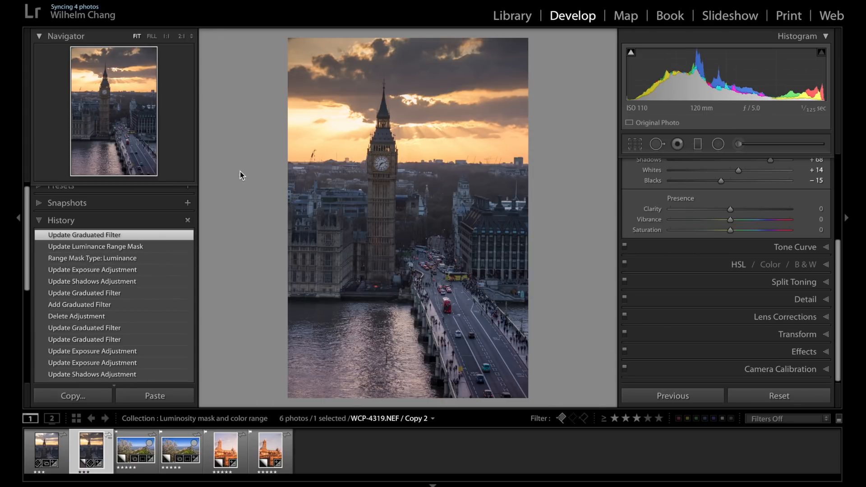
pyautogui.moveTo(416, 83)
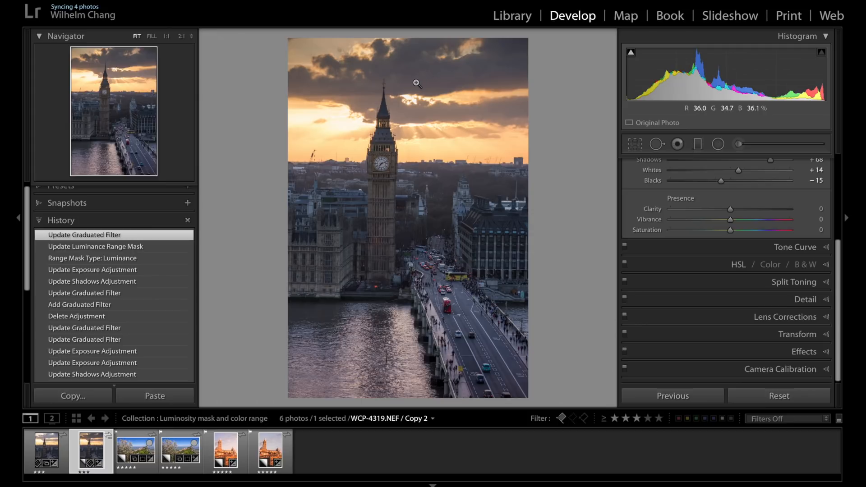
pyautogui.moveTo(304, 97)
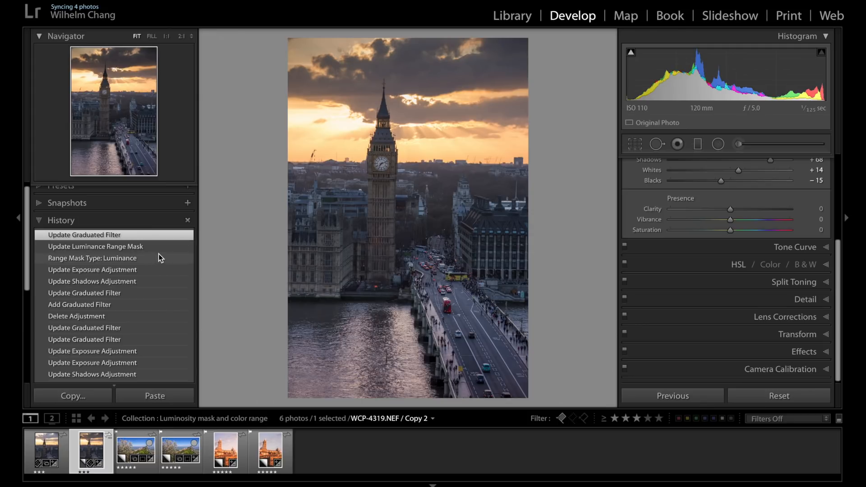
pyautogui.click(92, 258)
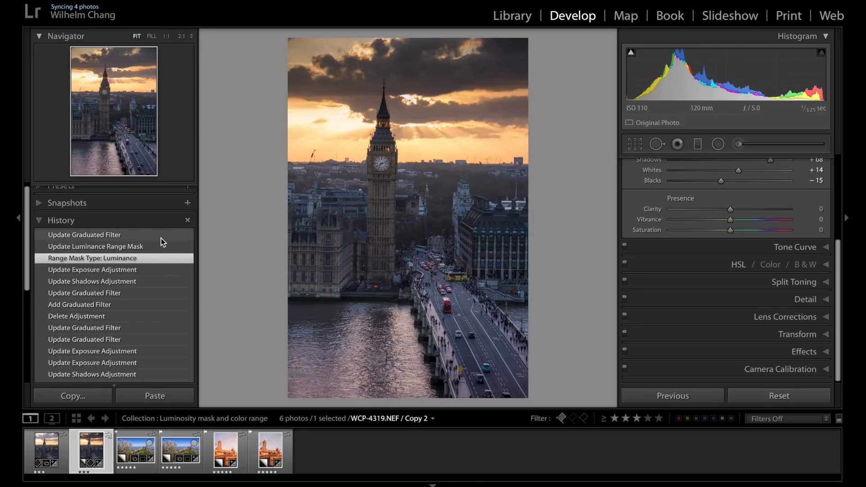
pyautogui.click(84, 235)
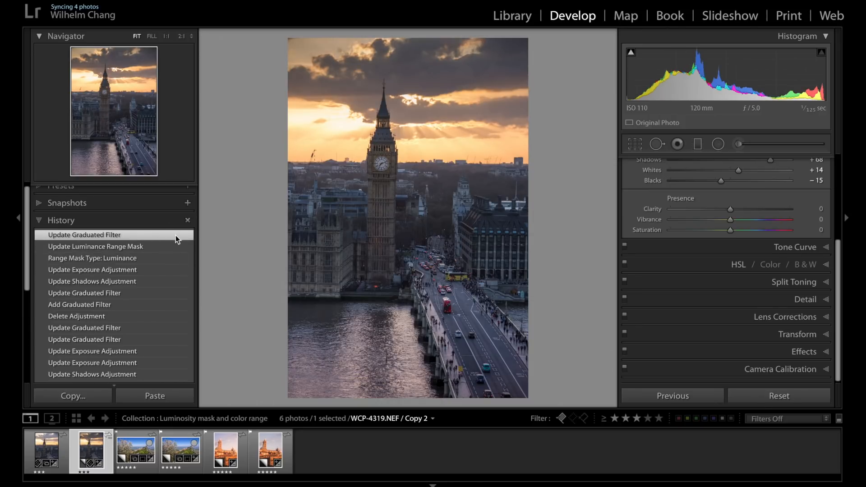
pyautogui.click(18, 218)
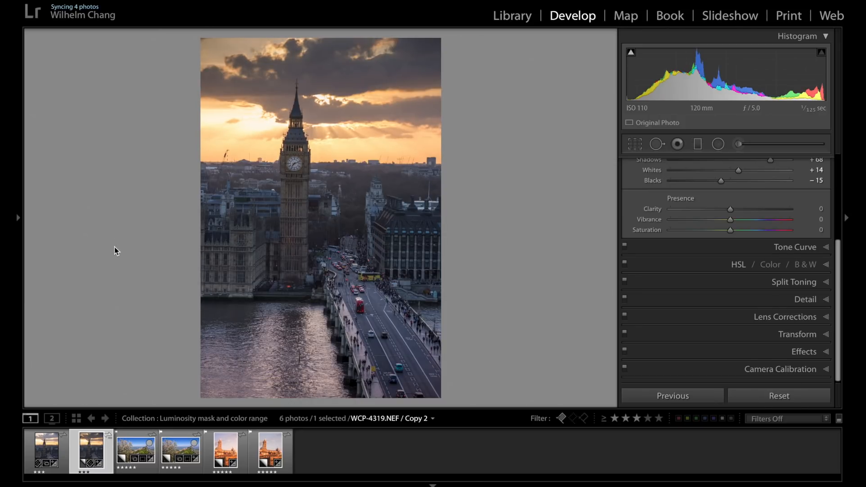
# - Switch to the hilltop castle photo in the filmstrip
pyautogui.click(180, 450)
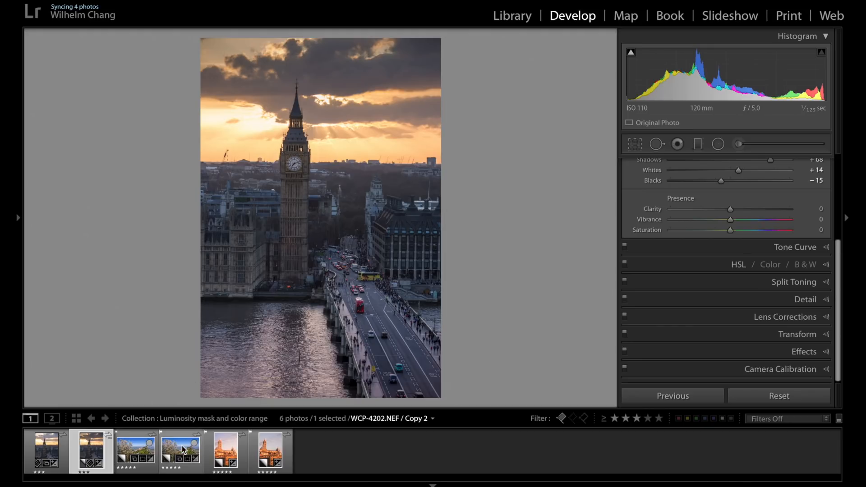
pyautogui.click(179, 452)
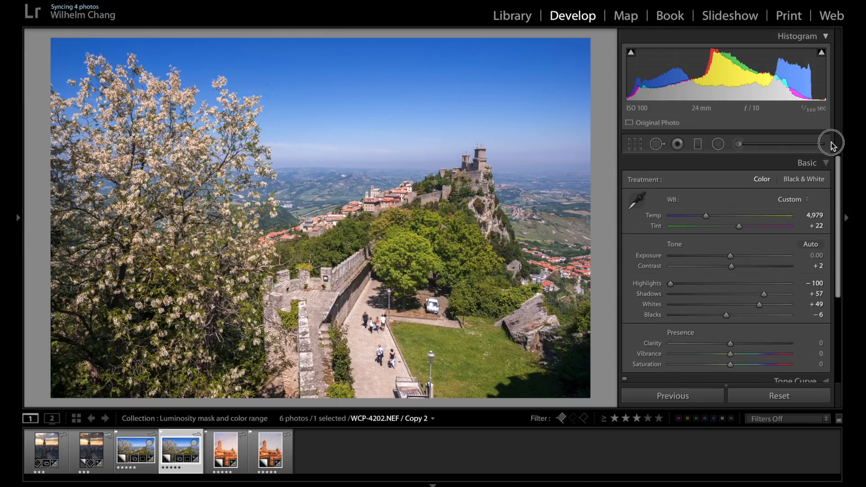
pyautogui.moveTo(375, 86)
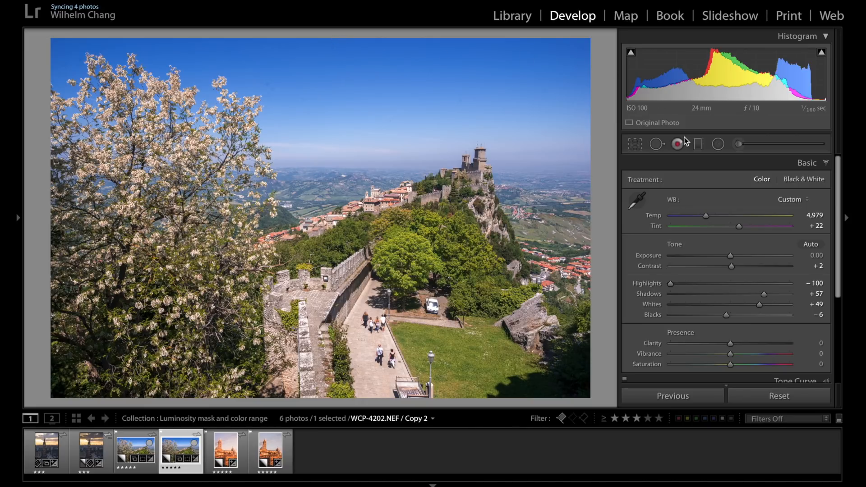
# - Start a new graduated filter for the castle photo's blue sky
pyautogui.click(678, 144)
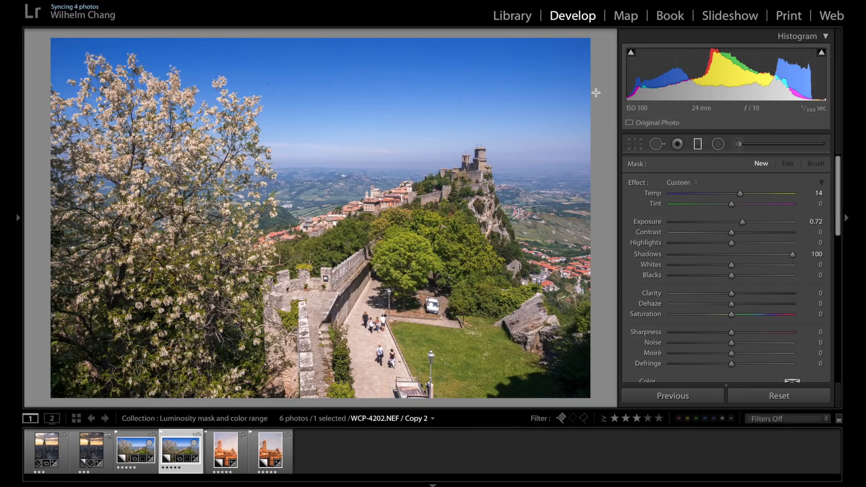
pyautogui.moveTo(329, 37)
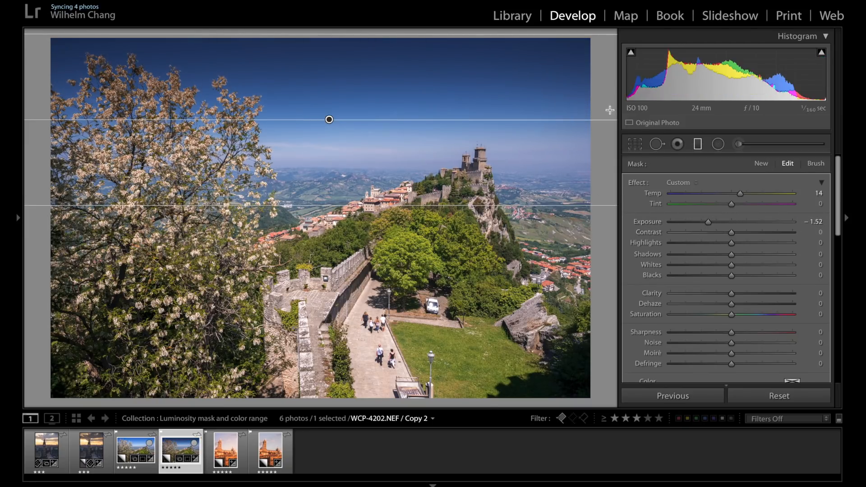
pyautogui.moveTo(175, 117)
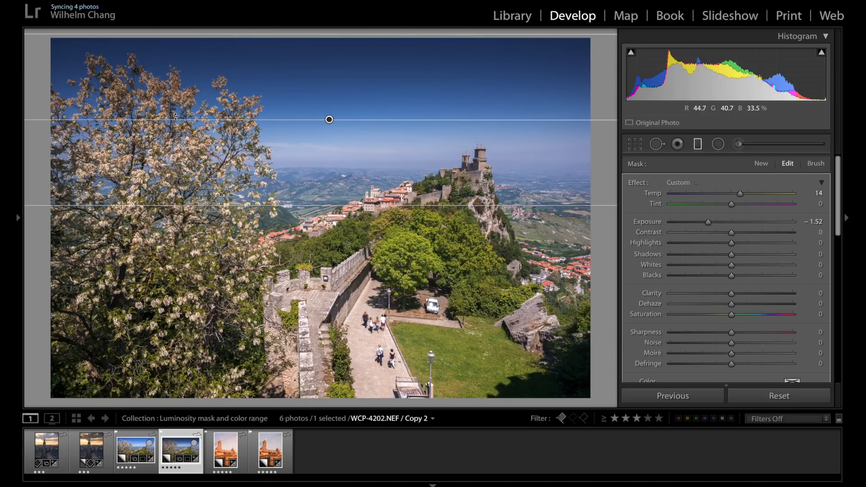
pyautogui.moveTo(161, 156)
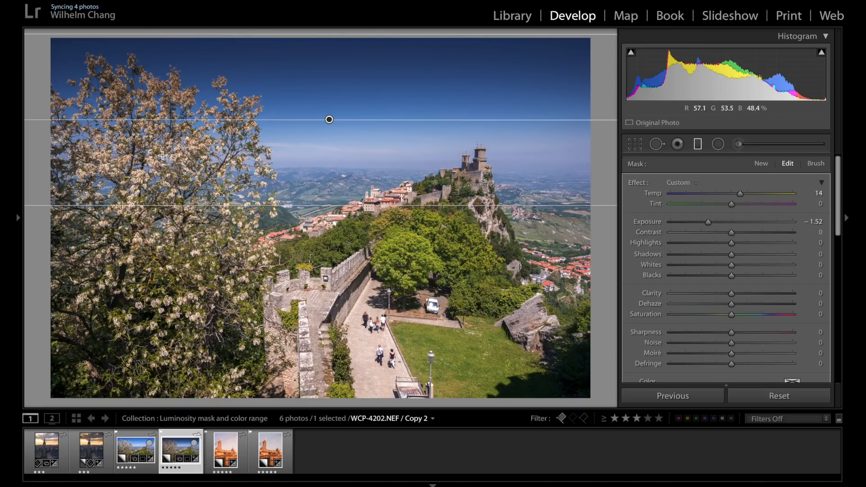
# - Mask the sky filter by colour range sampled from the blue sky so the tree stays unaffected
pyautogui.scroll(-3)
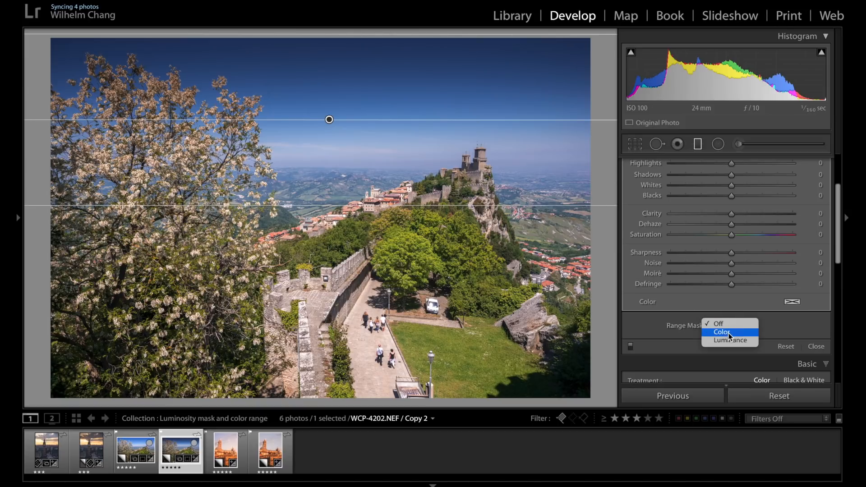
pyautogui.click(722, 331)
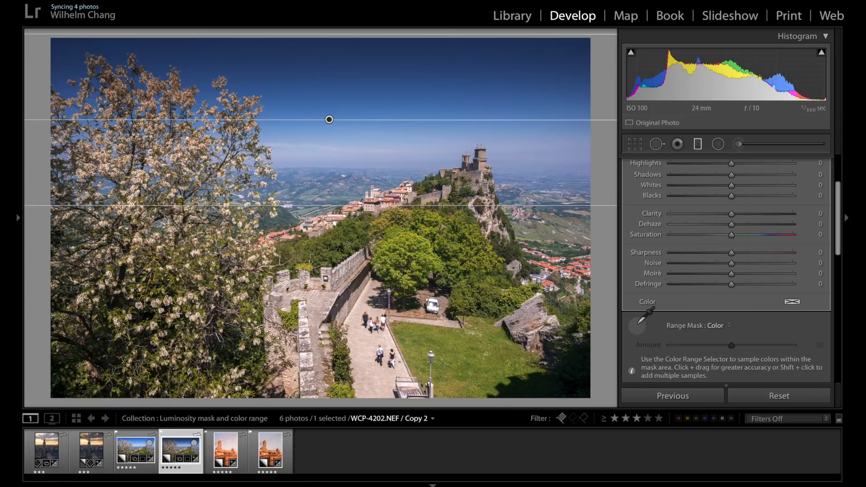
pyautogui.moveTo(307, 47)
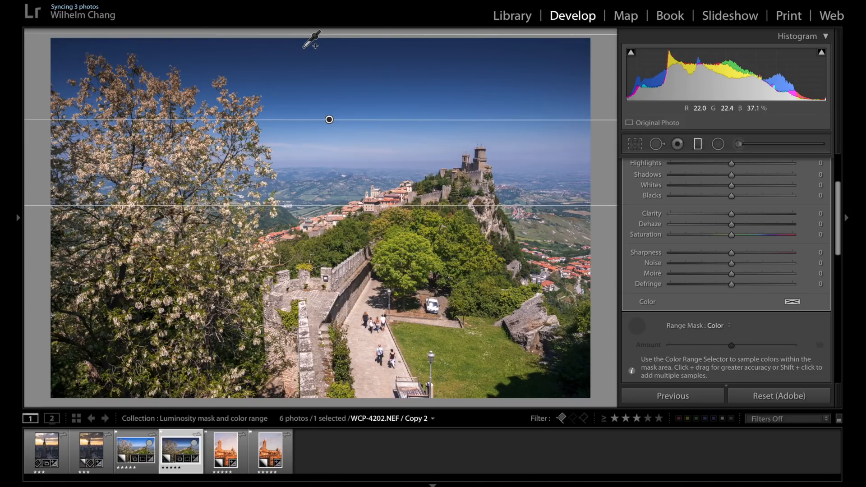
pyautogui.moveTo(310, 46)
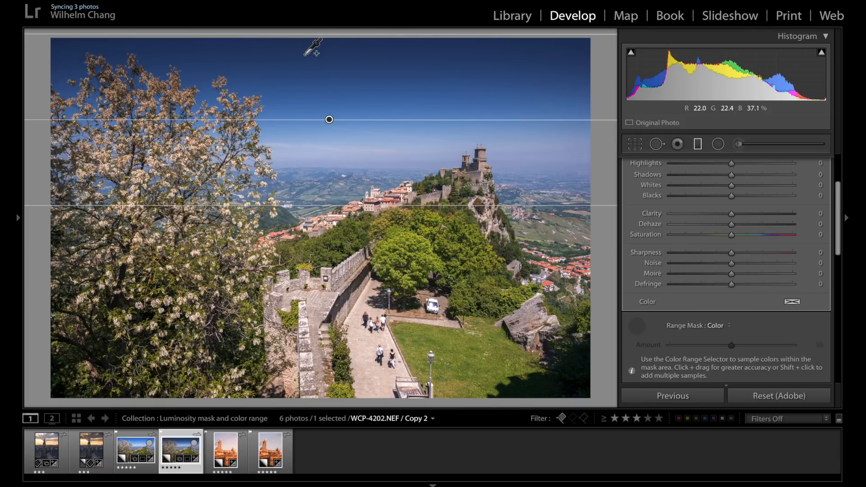
pyautogui.click(313, 55)
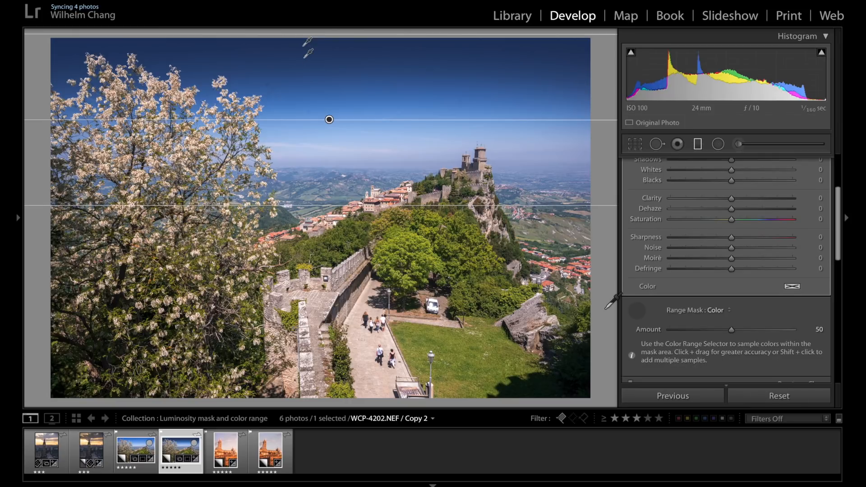
pyautogui.moveTo(668, 335)
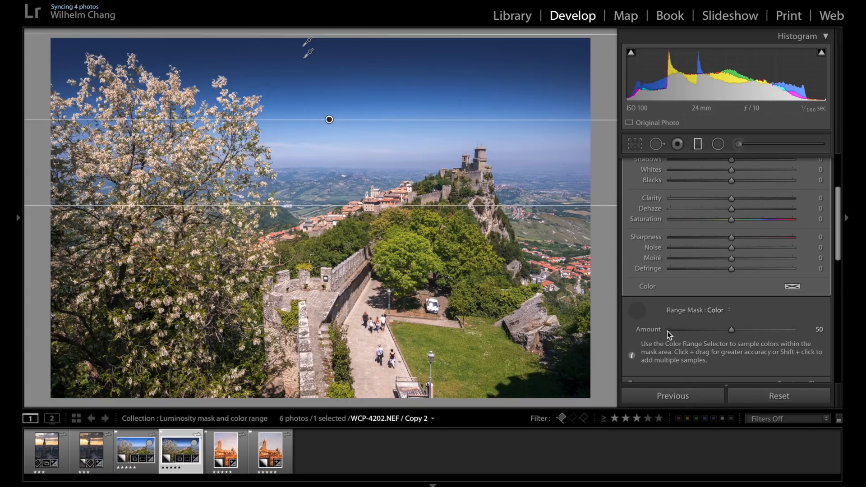
pyautogui.moveTo(739, 339)
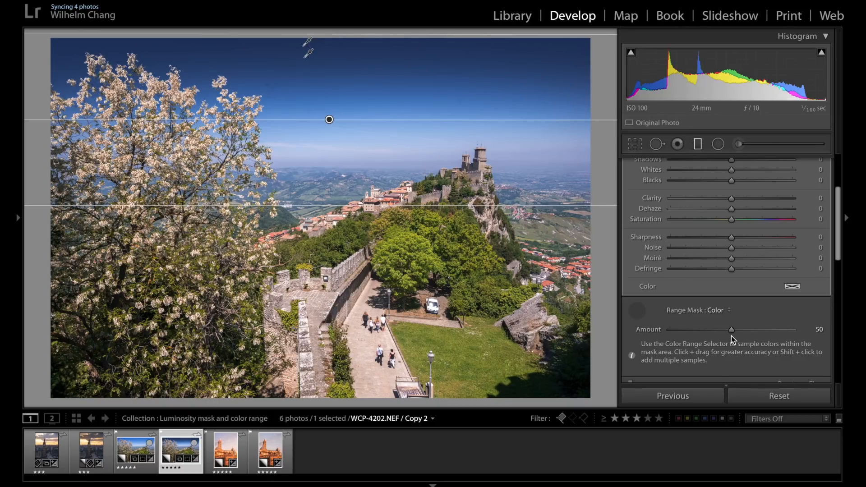
pyautogui.moveTo(733, 337)
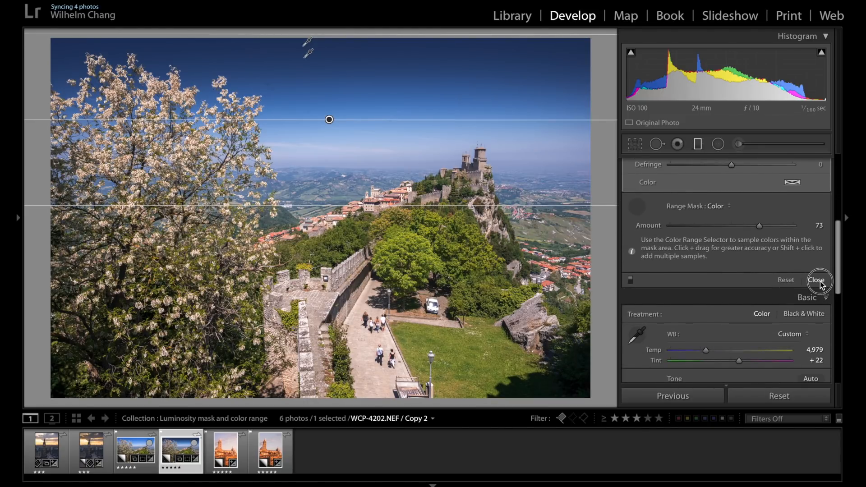
# - Close the castle photo's graduated filter and confirm the latest History state is active
pyautogui.click(816, 279)
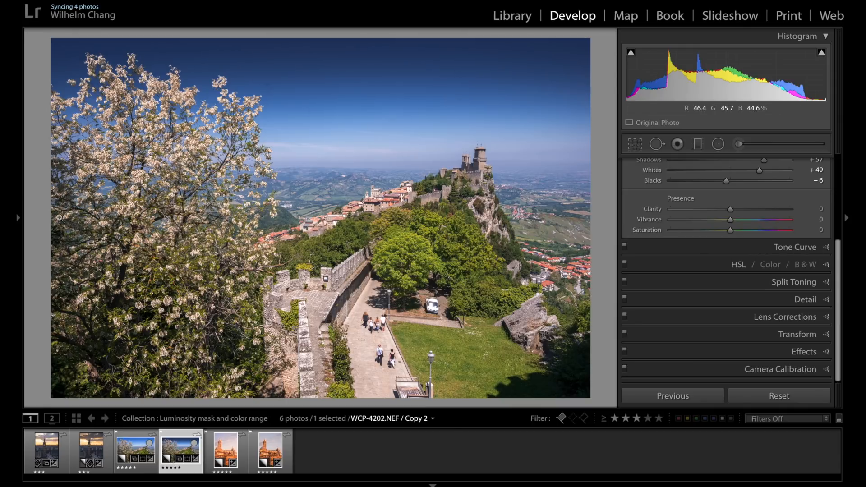
pyautogui.click(18, 217)
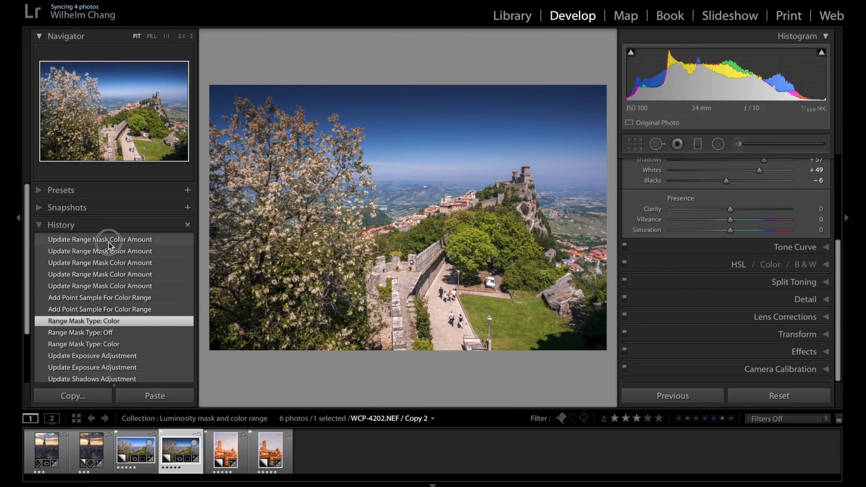
pyautogui.click(100, 239)
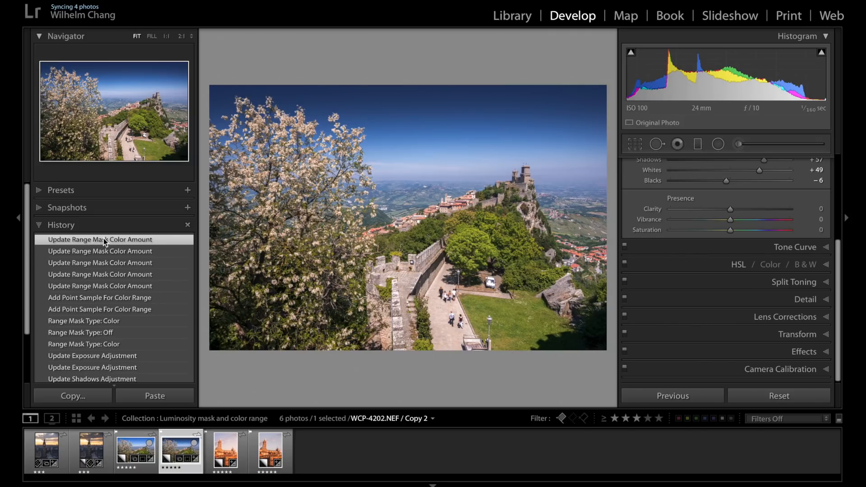
pyautogui.click(18, 217)
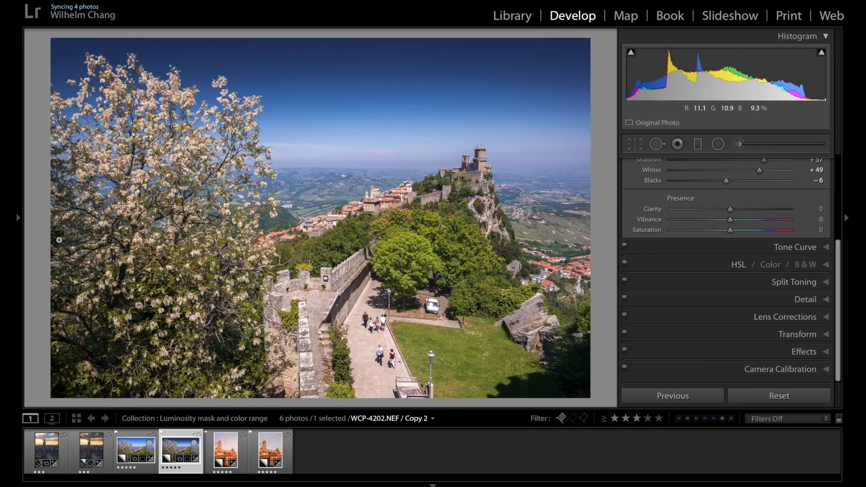
pyautogui.moveTo(56, 240)
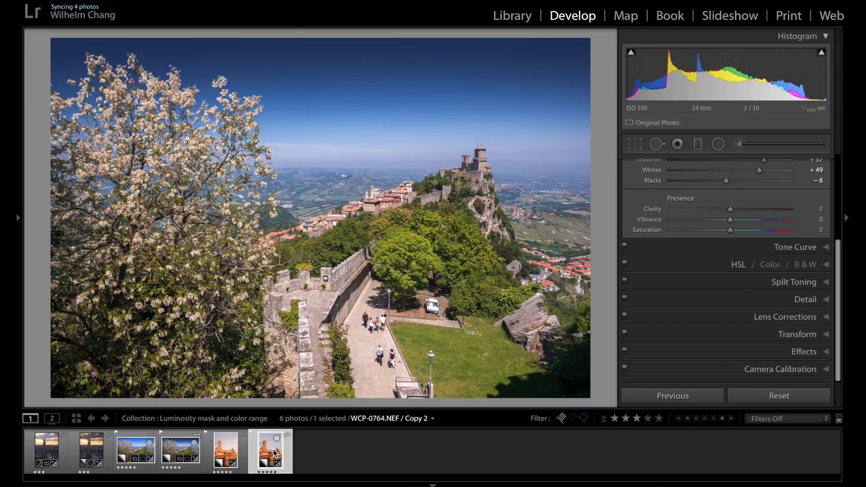
# - Bring up the Siena cathedral sunset photo with the Develop panels collapsed to headers
pyautogui.click(270, 450)
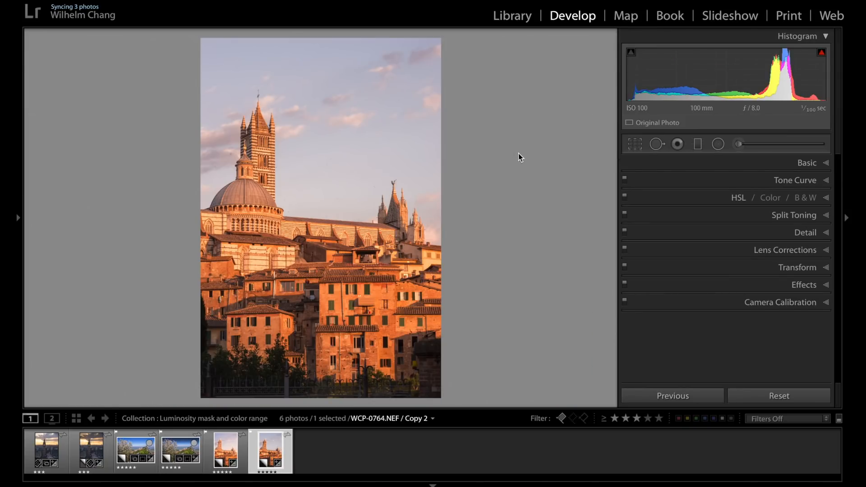
pyautogui.moveTo(510, 157)
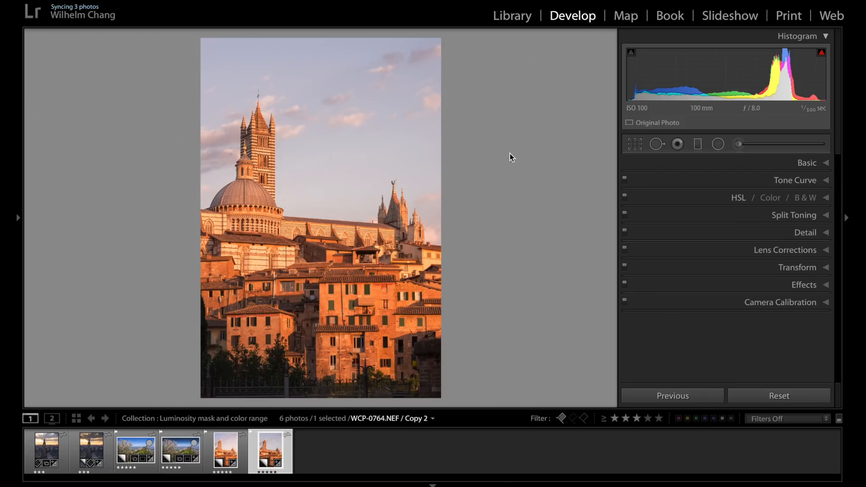
pyautogui.moveTo(503, 138)
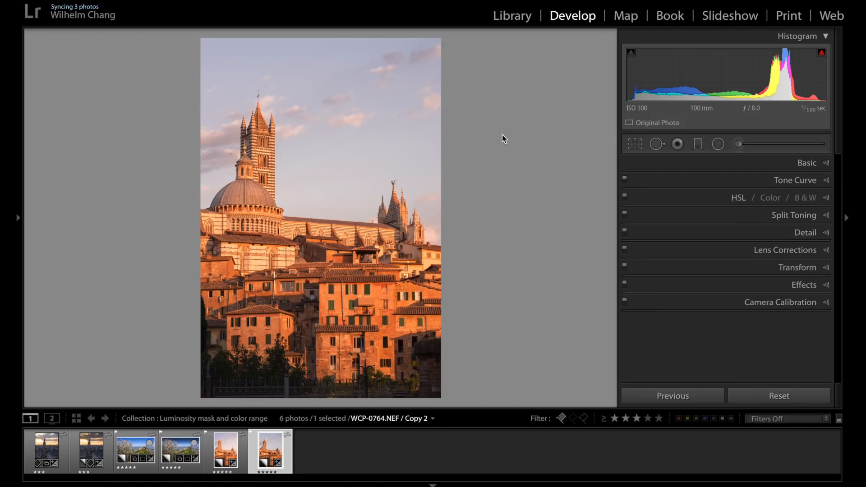
pyautogui.moveTo(500, 137)
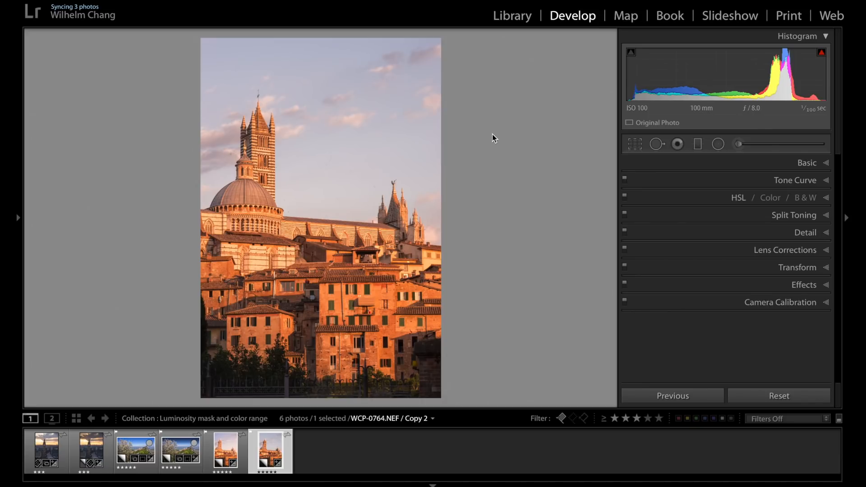
pyautogui.moveTo(488, 137)
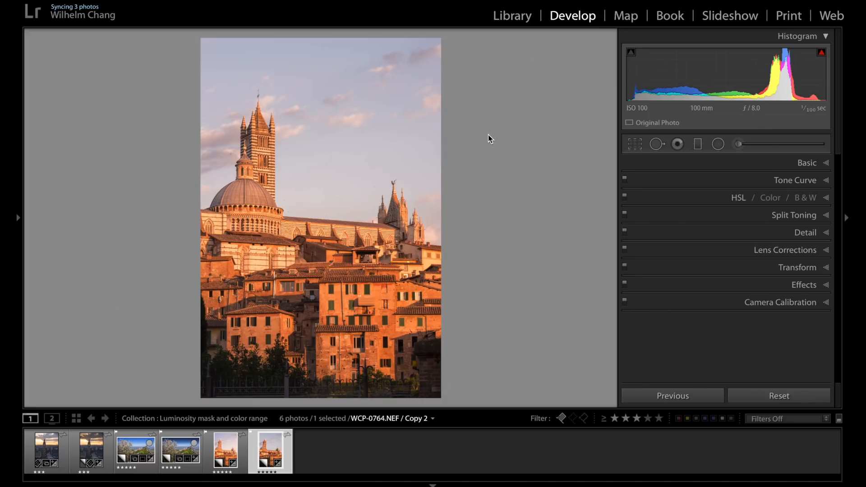
pyautogui.moveTo(481, 141)
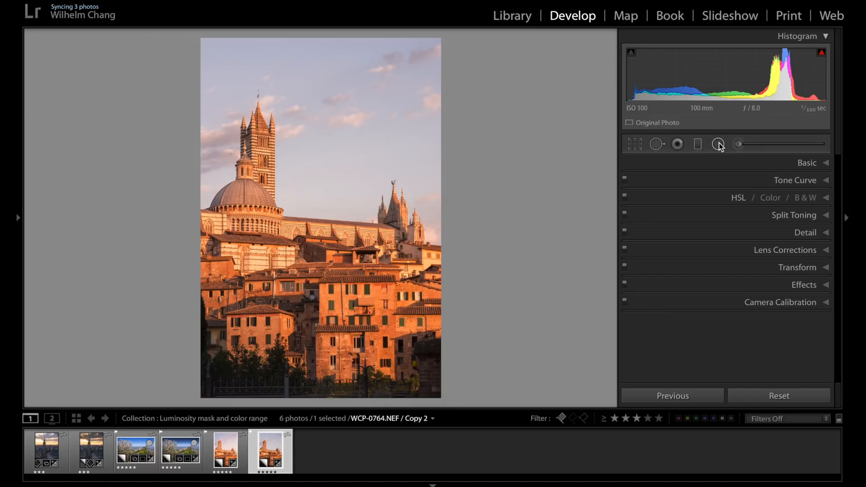
# - Draw an inverted, feather-92 radial filter over the cathedral and sunlit town
pyautogui.click(718, 145)
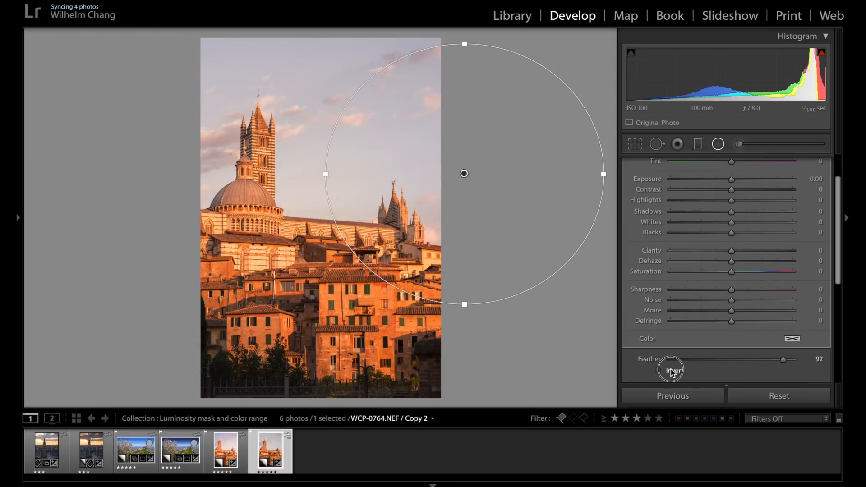
pyautogui.click(668, 370)
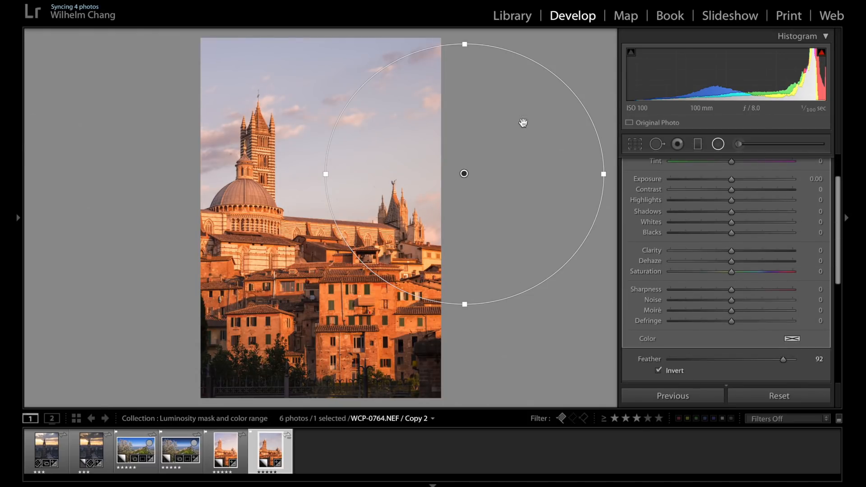
pyautogui.moveTo(382, 172)
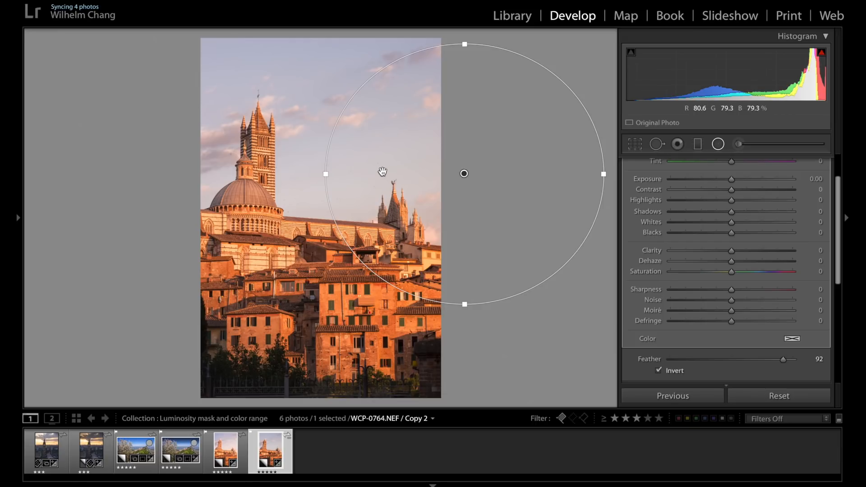
pyautogui.moveTo(480, 68)
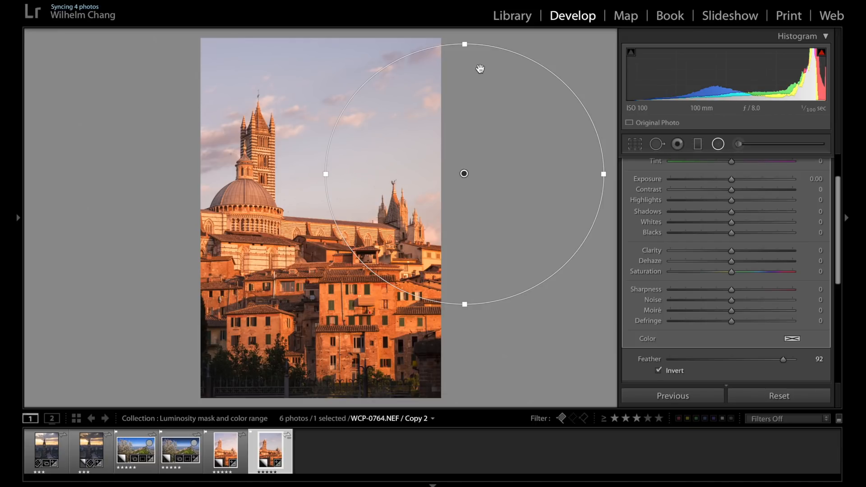
pyautogui.moveTo(461, 174)
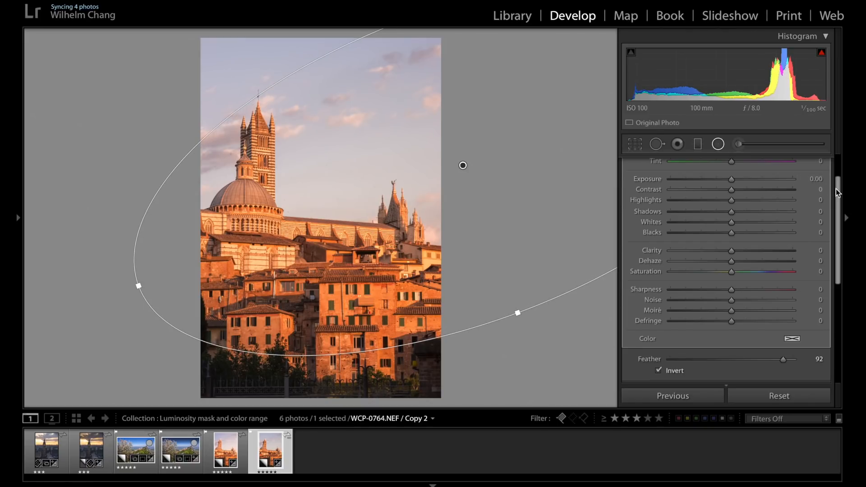
# - Warm and brighten the radial filter: temp 36, tint 20, exposure 0.76, dehaze −9
pyautogui.scroll(3)
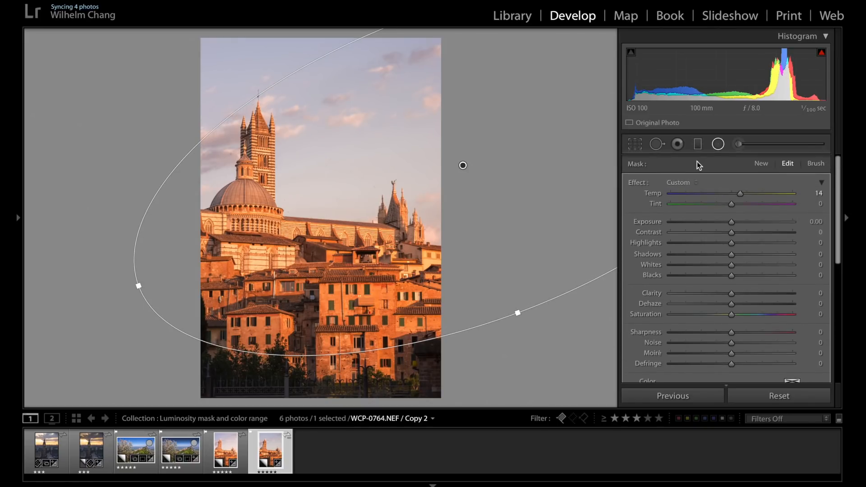
pyautogui.moveTo(731, 222)
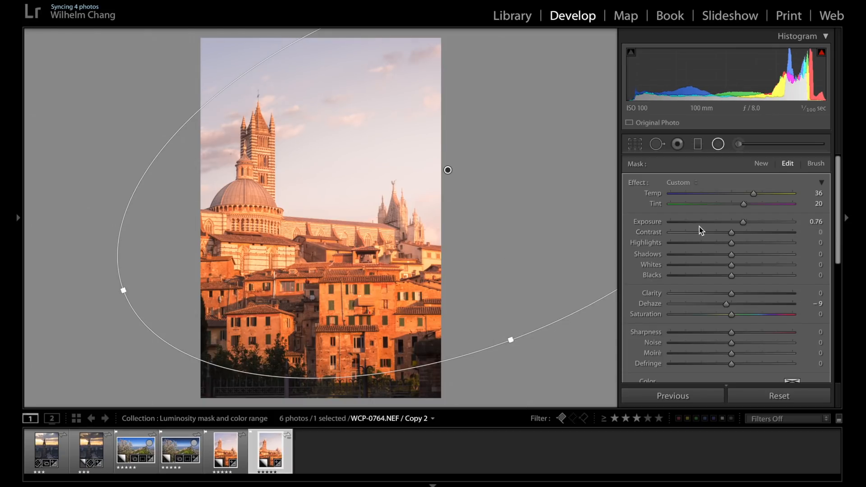
pyautogui.scroll(-3)
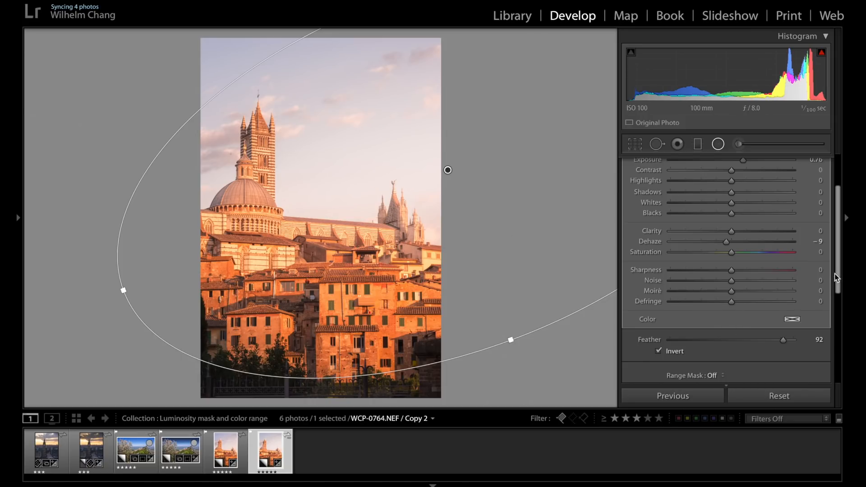
# - Switch the radial filter's range mask to Luminance, with highlights −76 and whites 28
pyautogui.scroll(-3)
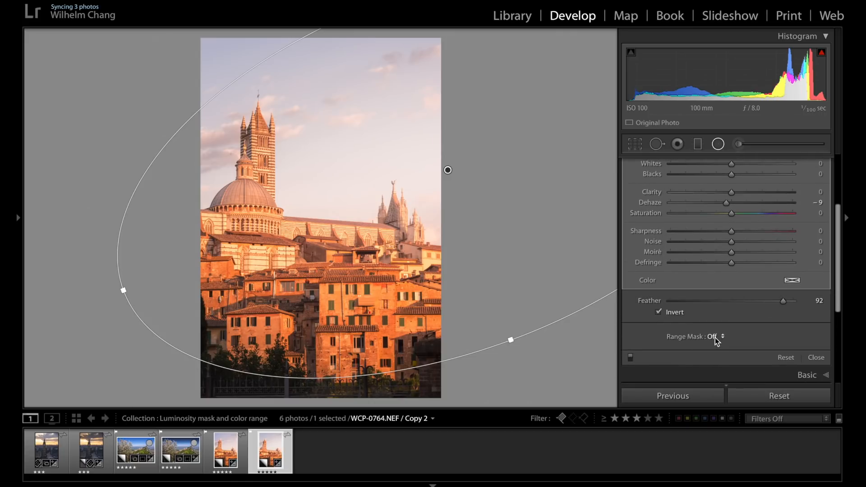
pyautogui.click(715, 337)
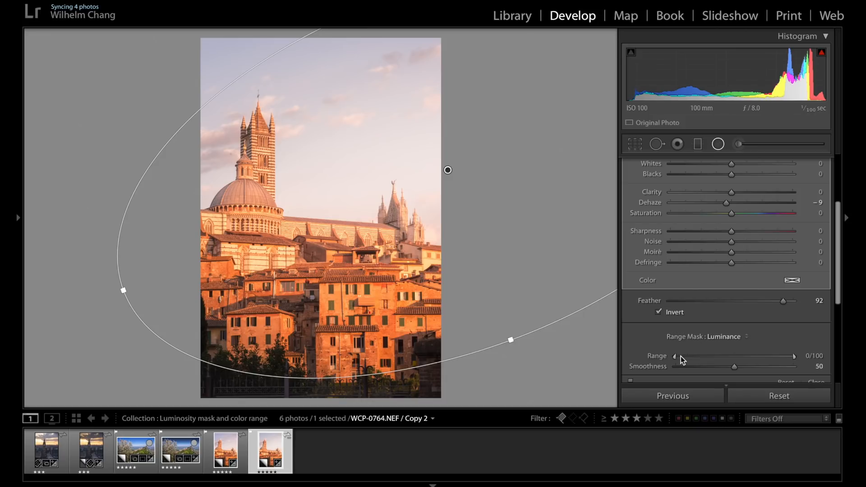
pyautogui.moveTo(682, 358)
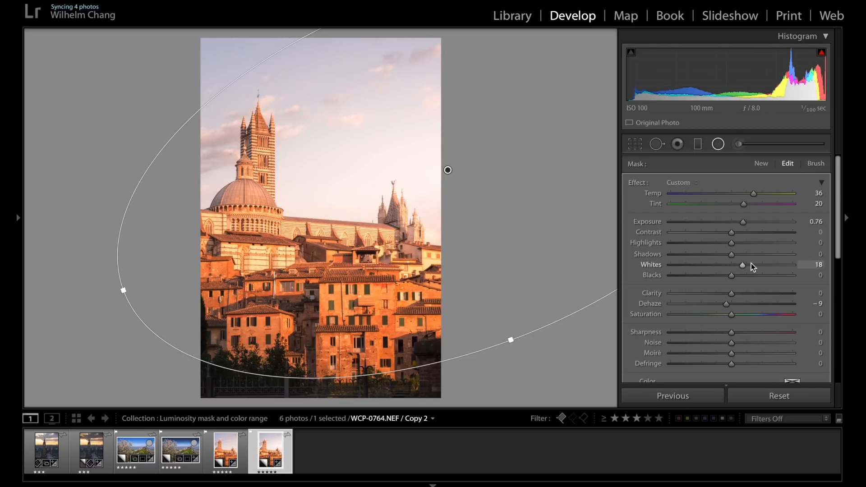
pyautogui.moveTo(647, 270)
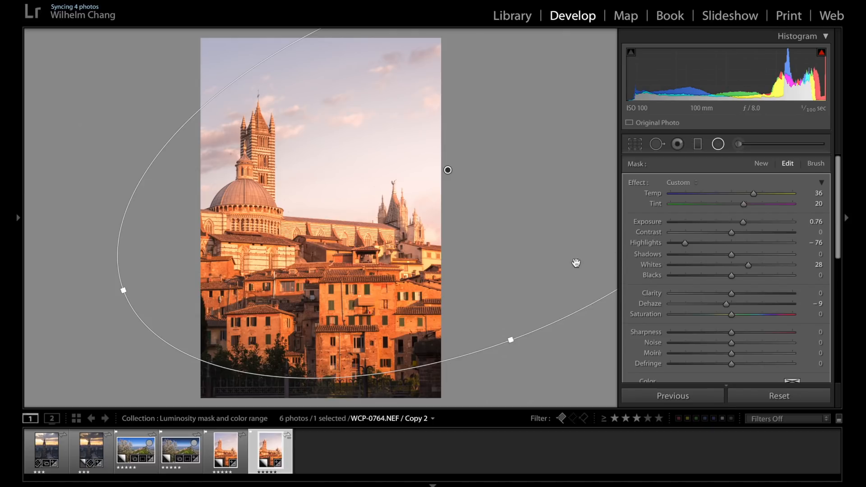
pyautogui.moveTo(580, 257)
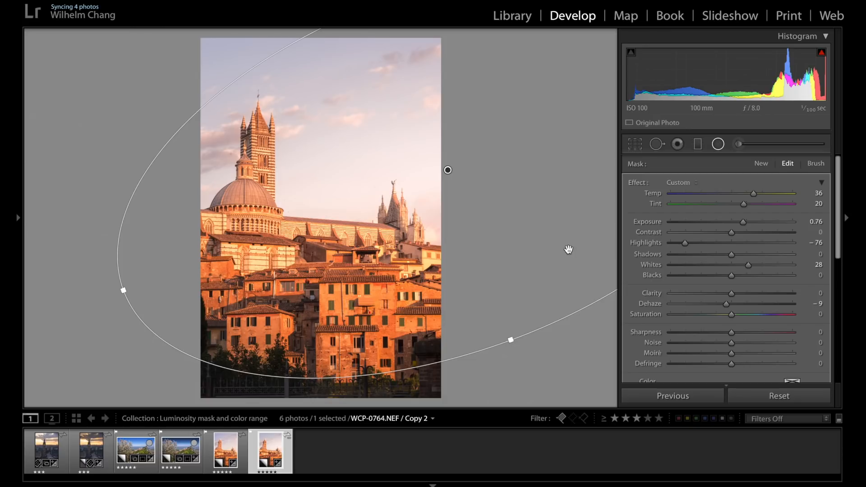
pyautogui.scroll(-3)
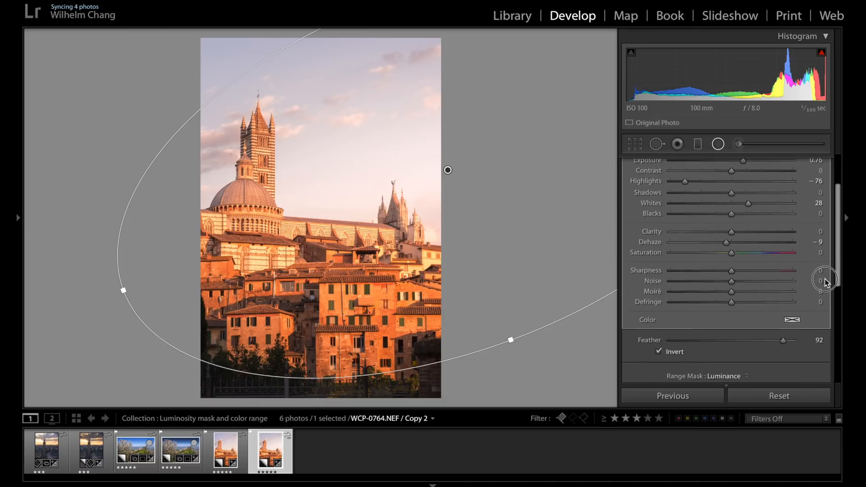
pyautogui.scroll(-3)
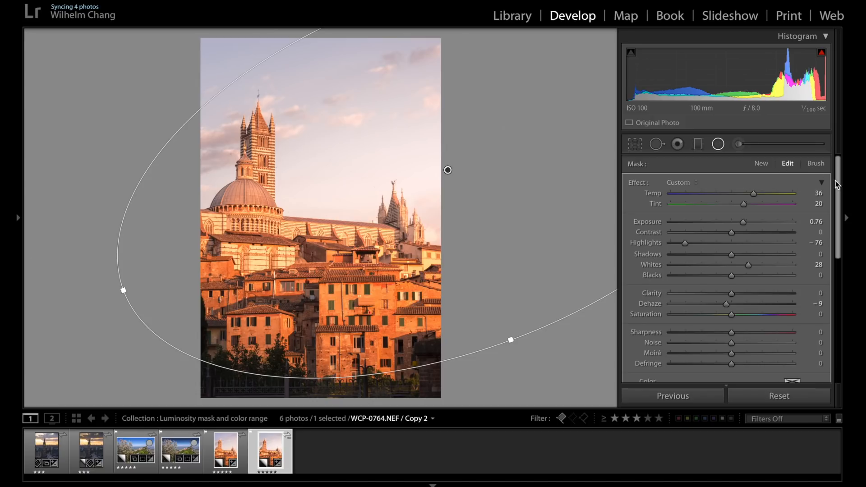
# - Toggle the radial filter's effect off and on to compare the 14/100 luminance mask result
pyautogui.scroll(-3)
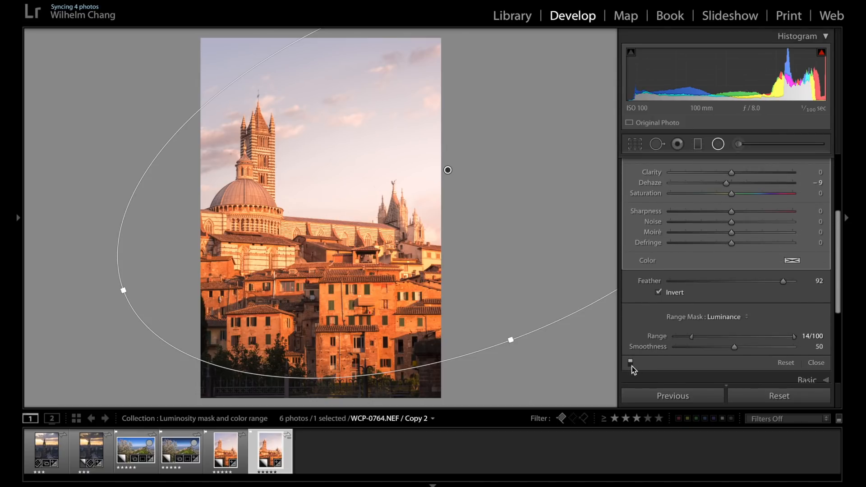
pyautogui.click(630, 362)
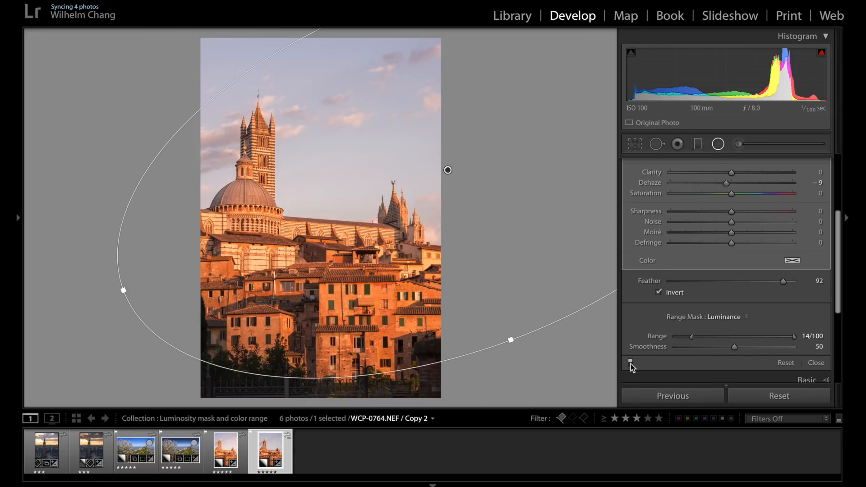
pyautogui.click(631, 363)
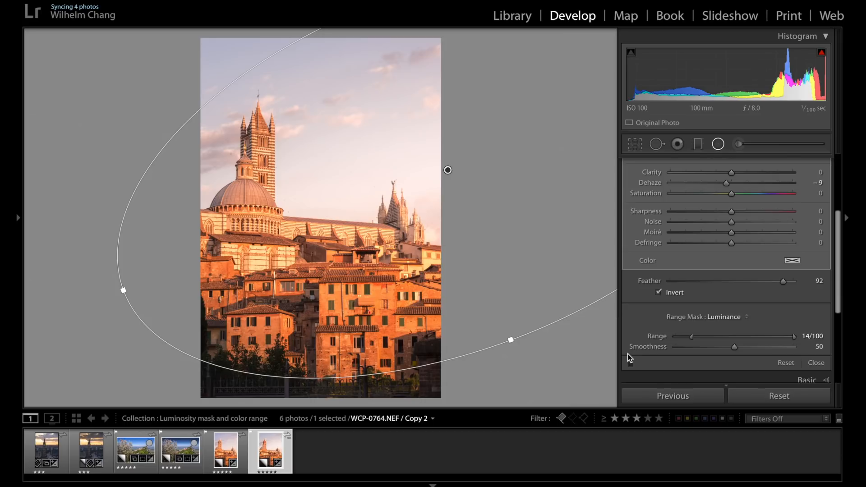
pyautogui.moveTo(838, 297)
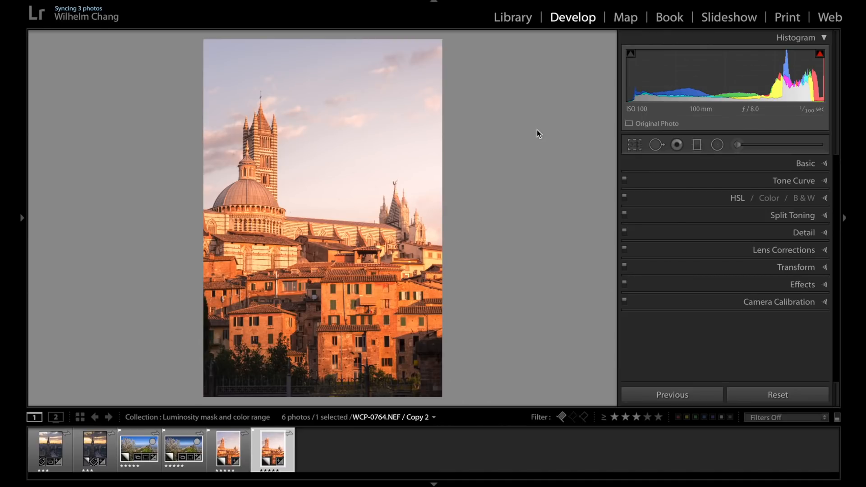
pyautogui.moveTo(187, 172)
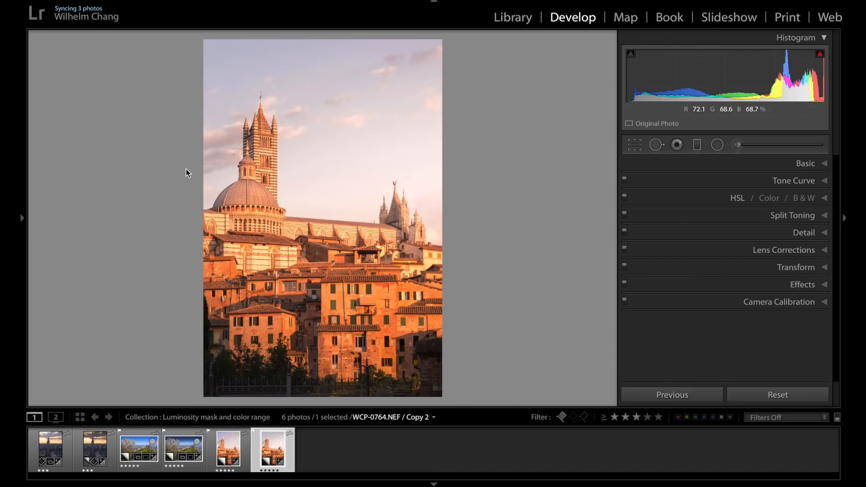
pyautogui.moveTo(600, 180)
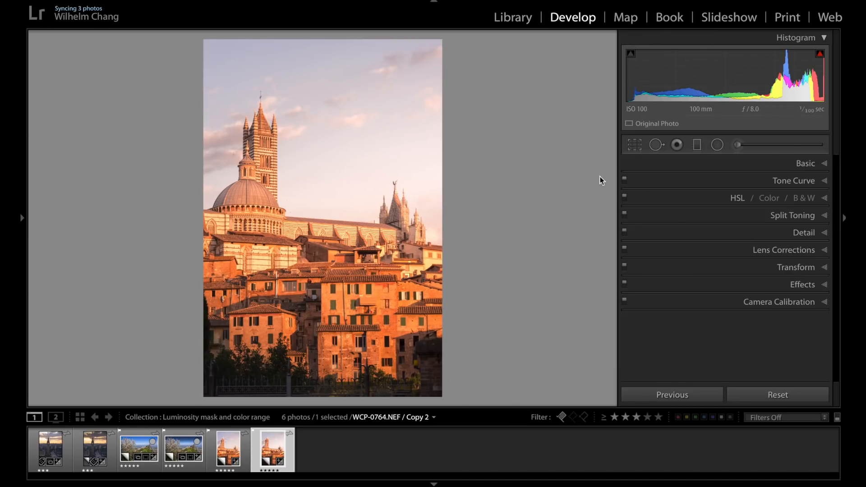
# - Start a new graduated filter for the sky and tower top
pyautogui.click(675, 144)
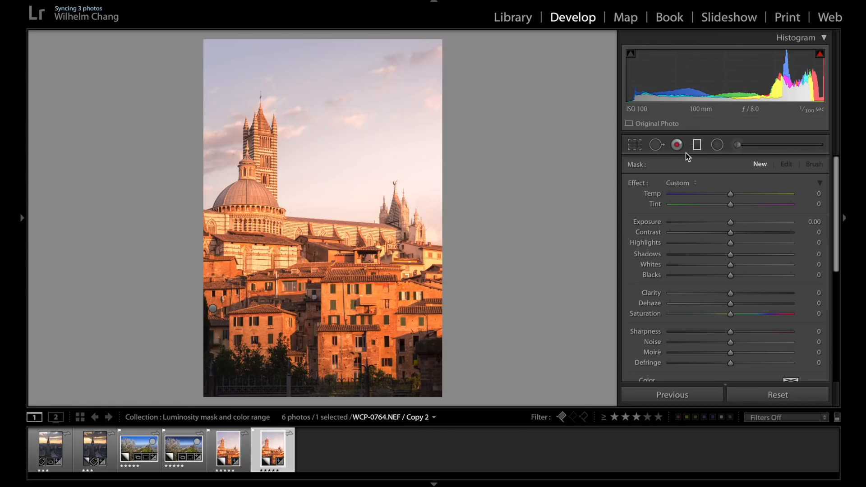
pyautogui.moveTo(211, 56)
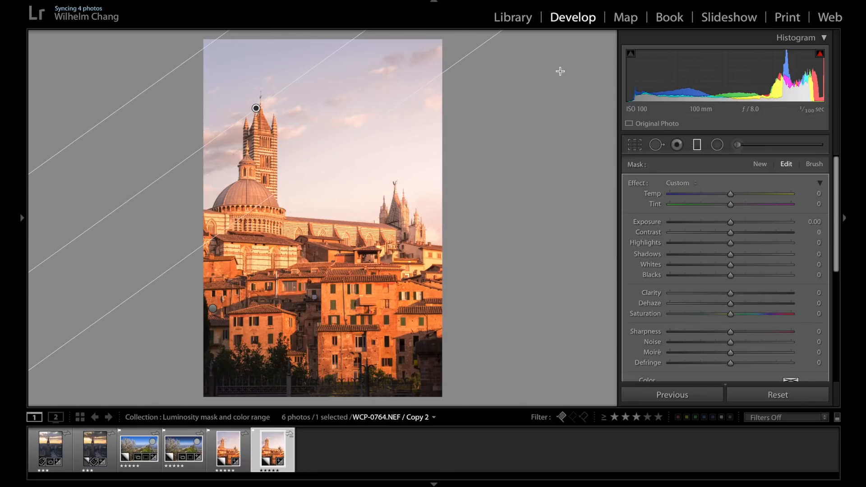
pyautogui.moveTo(363, 115)
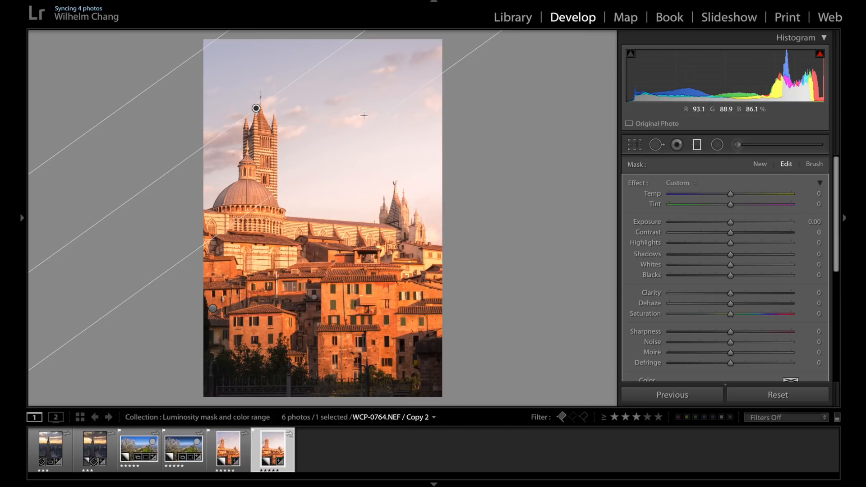
pyautogui.moveTo(220, 57)
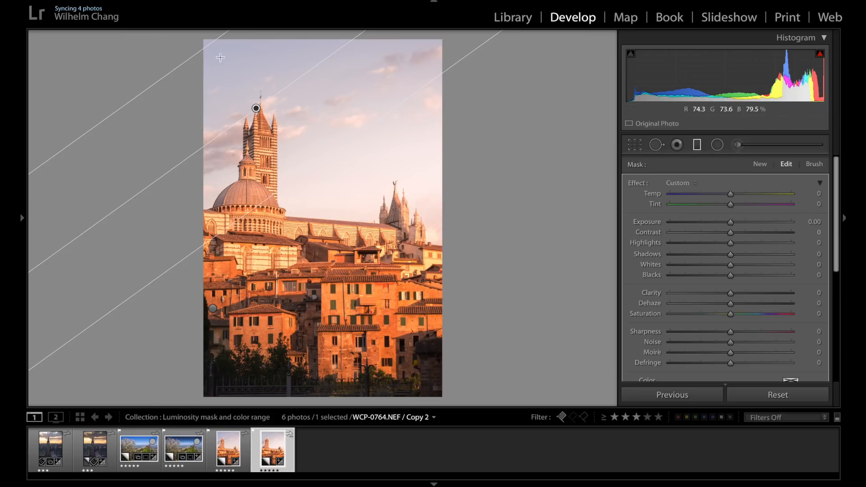
# - Reposition the gradient over the sky, cooling it to temp −15 and exposure about −1.10
pyautogui.moveTo(255, 108); pyautogui.dragTo(262, 115)
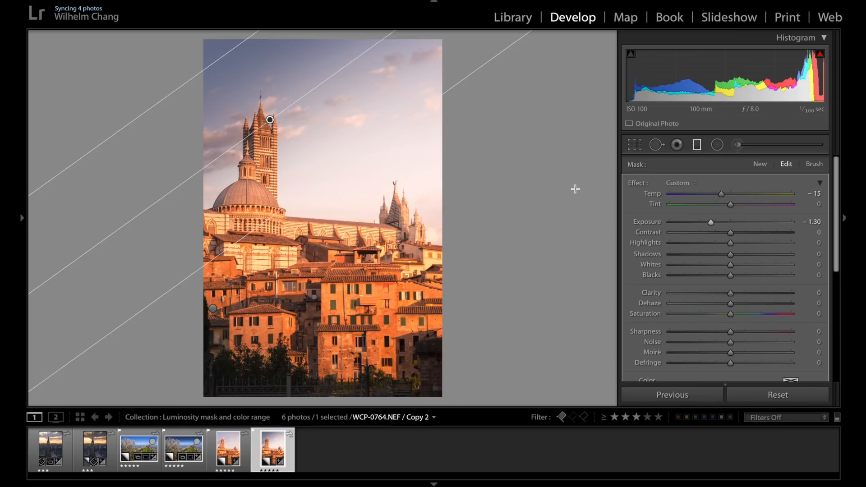
pyautogui.moveTo(569, 183)
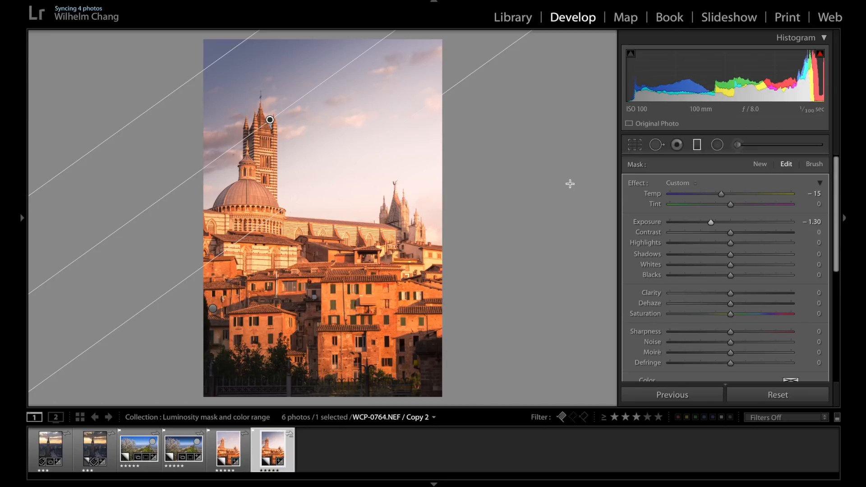
pyautogui.moveTo(271, 120)
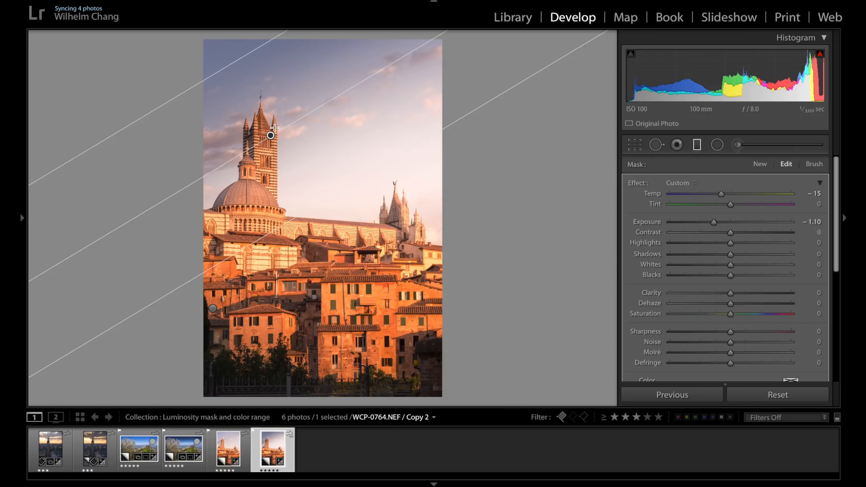
pyautogui.moveTo(271, 136)
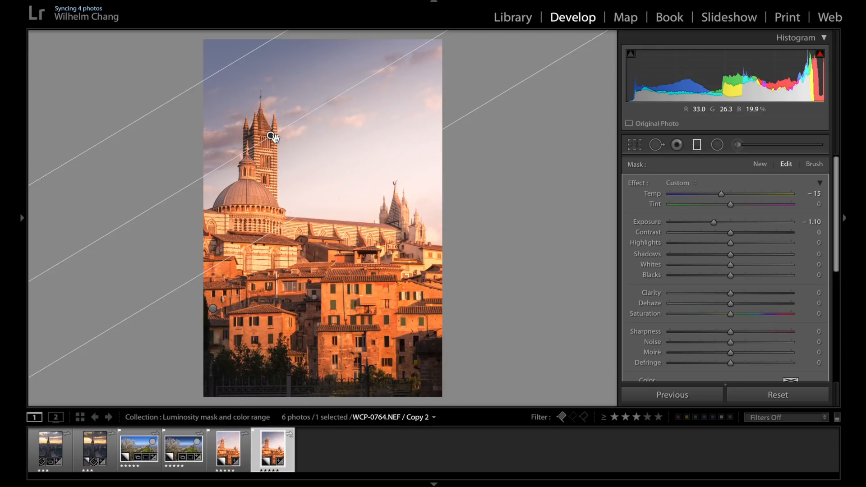
pyautogui.moveTo(491, 213)
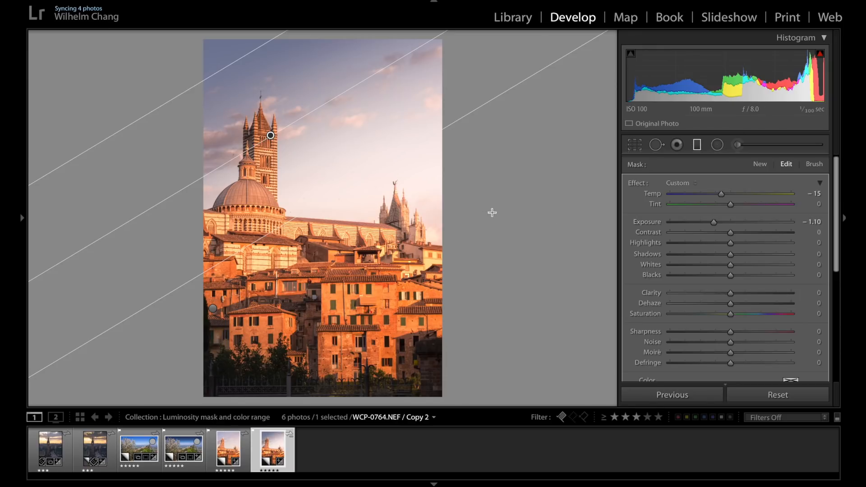
# - Set the gradient's range mask to Color, sampled from two sky points at amount 50
pyautogui.scroll(-3)
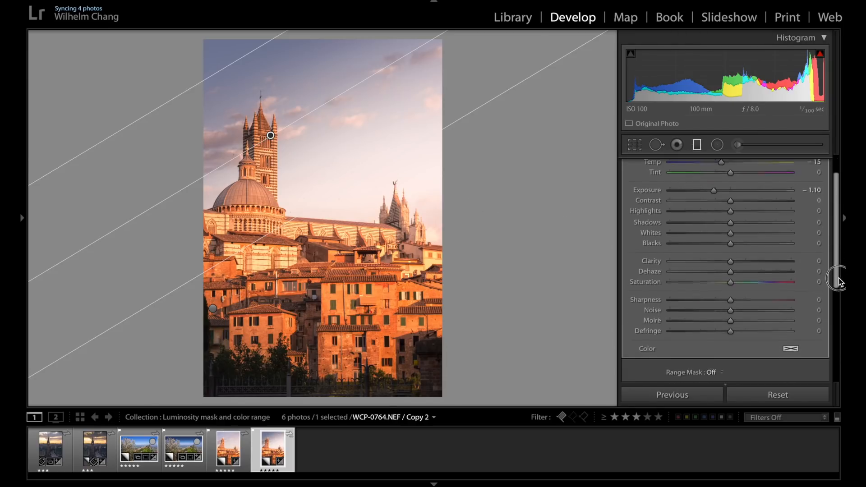
pyautogui.click(719, 372)
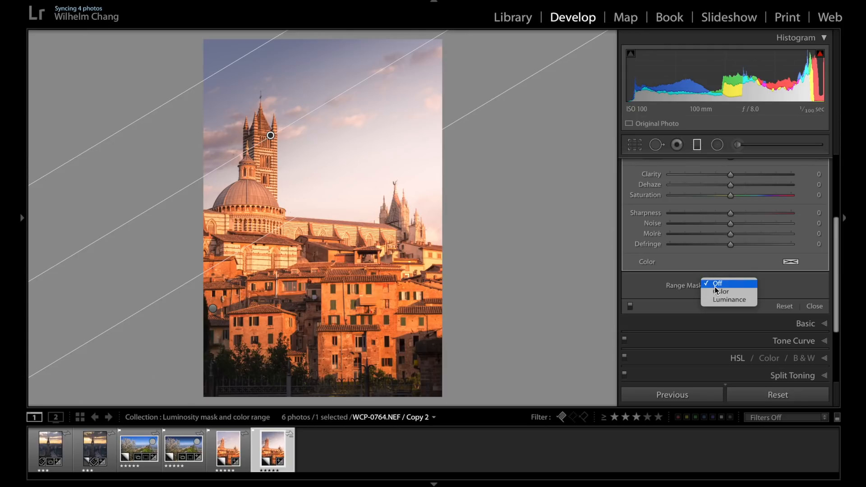
pyautogui.click(722, 292)
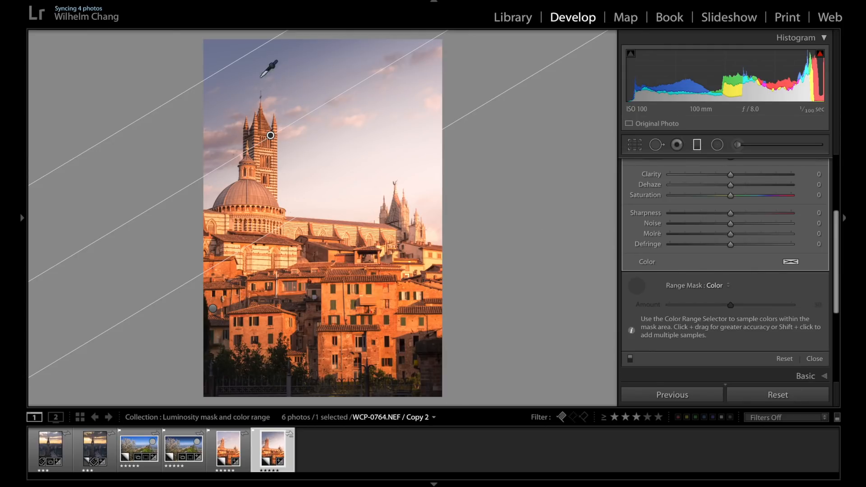
pyautogui.moveTo(240, 75)
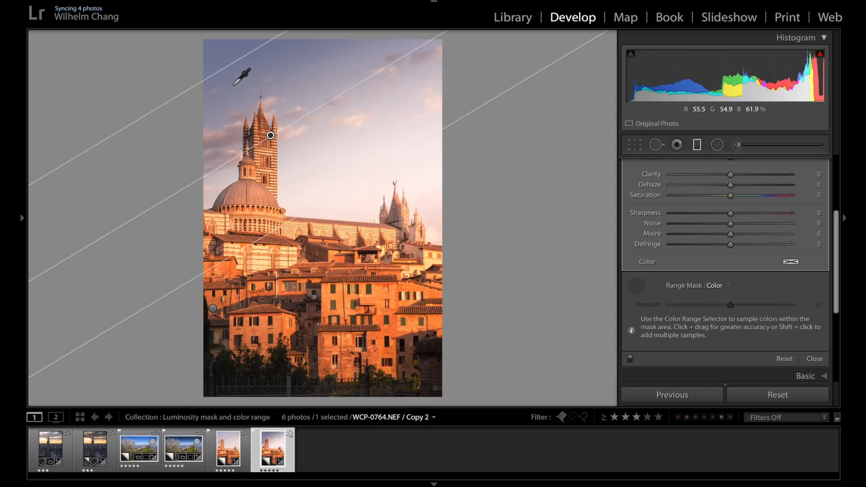
pyautogui.moveTo(234, 50)
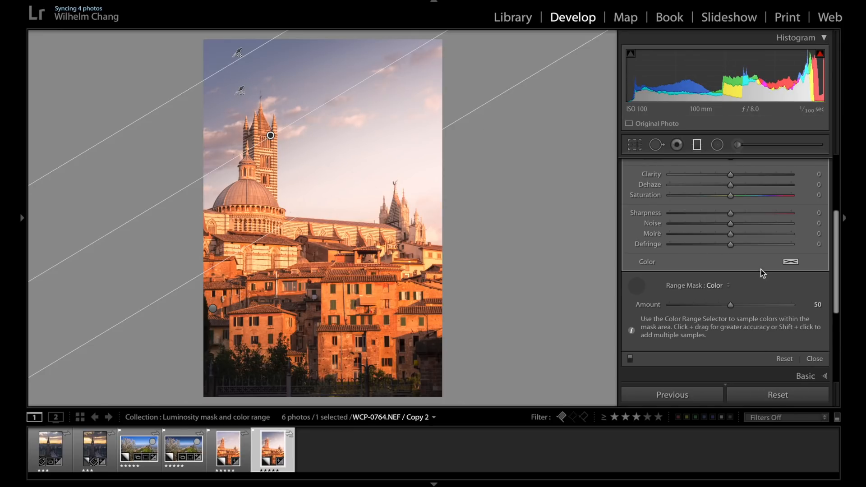
pyautogui.scroll(-3)
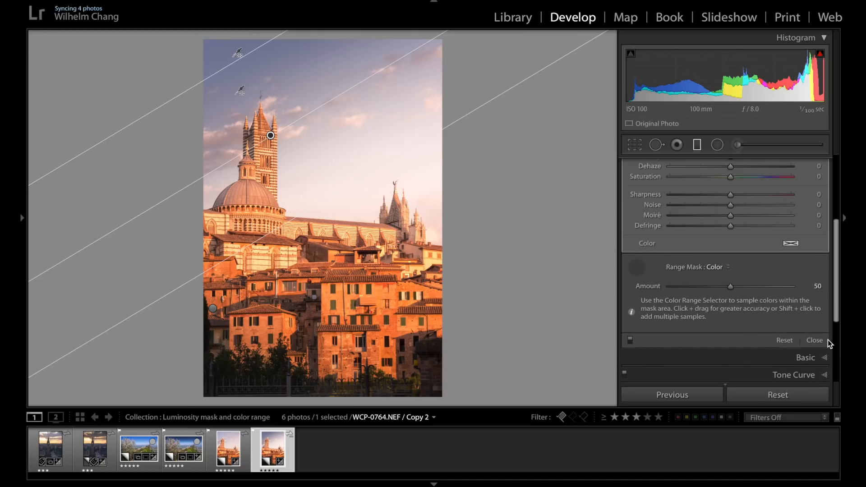
pyautogui.moveTo(737, 299)
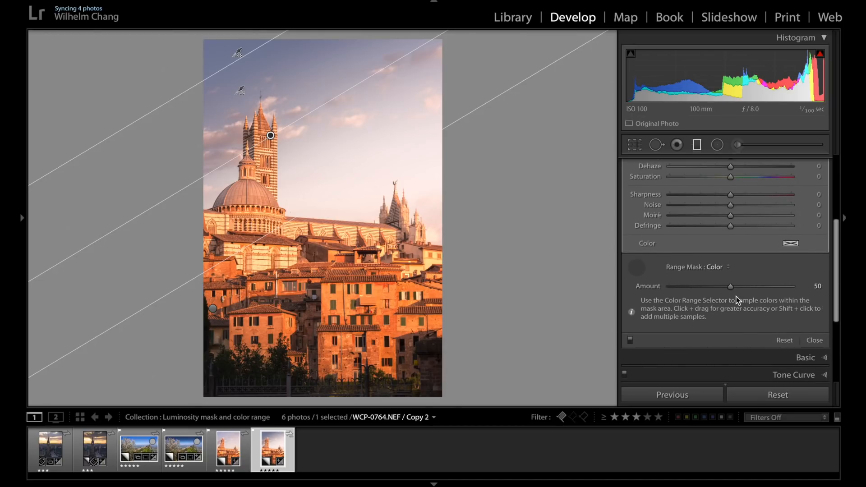
pyautogui.moveTo(743, 289)
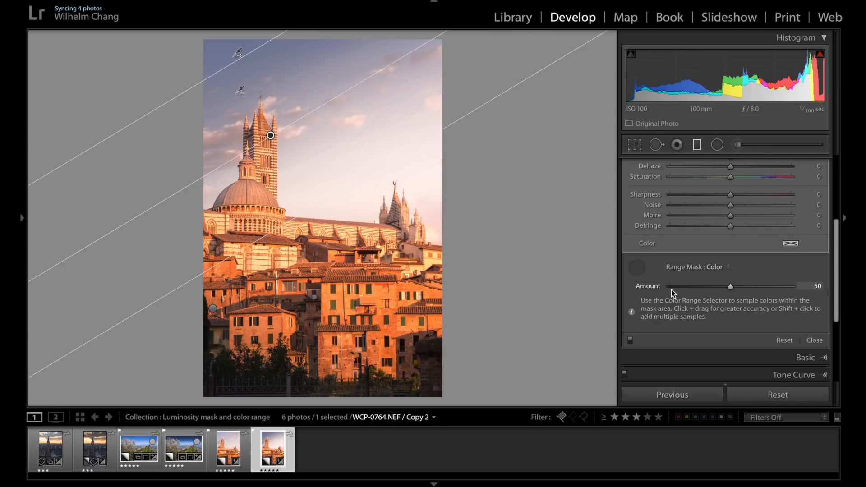
# - Close the graduated filter and compare History before colour sampling against the latest edit
pyautogui.click(813, 340)
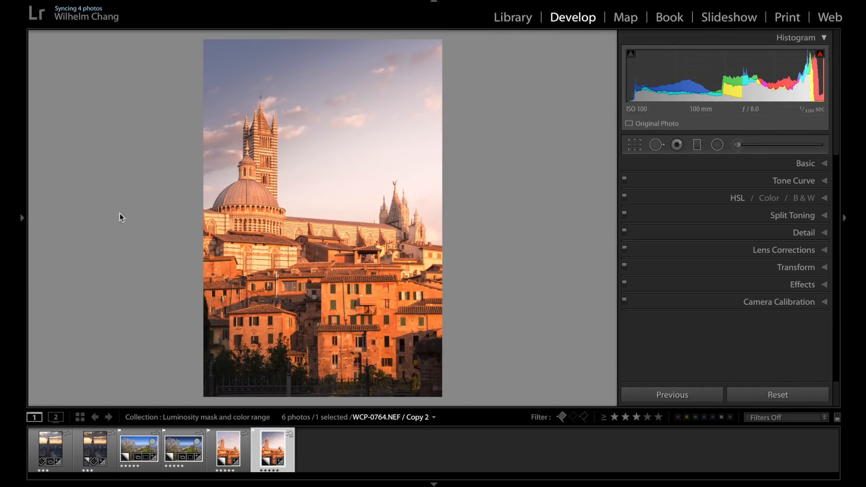
pyautogui.click(21, 217)
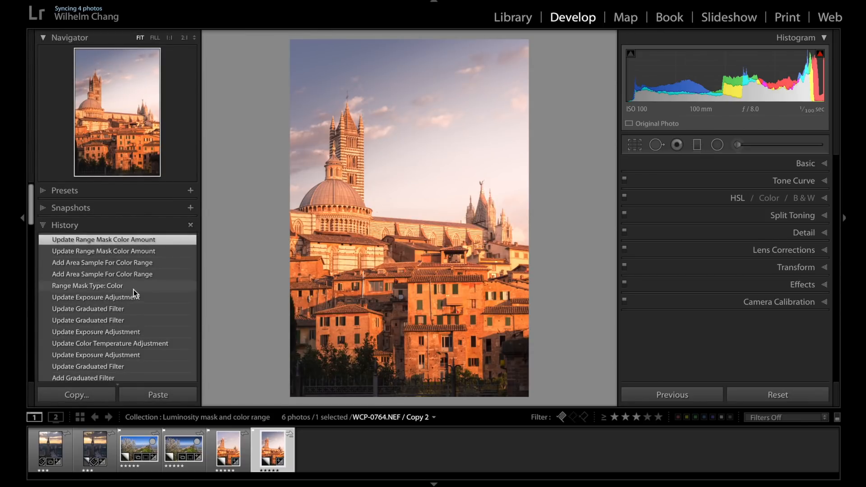
pyautogui.click(86, 285)
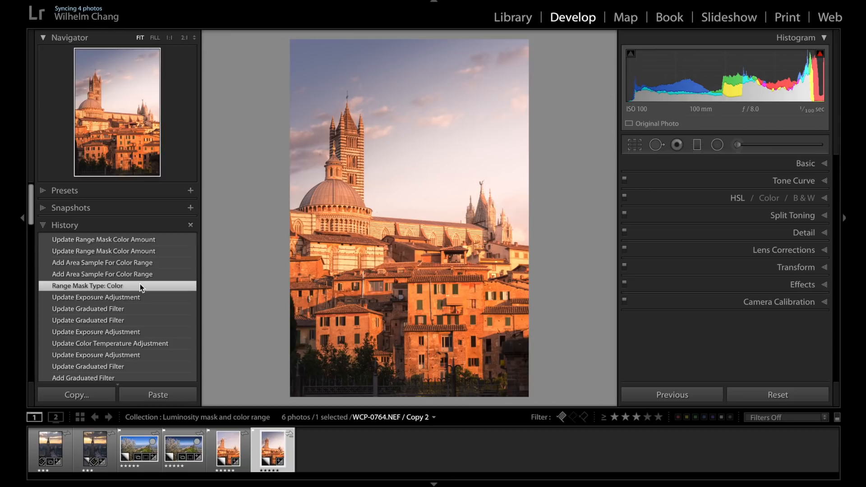
pyautogui.click(103, 239)
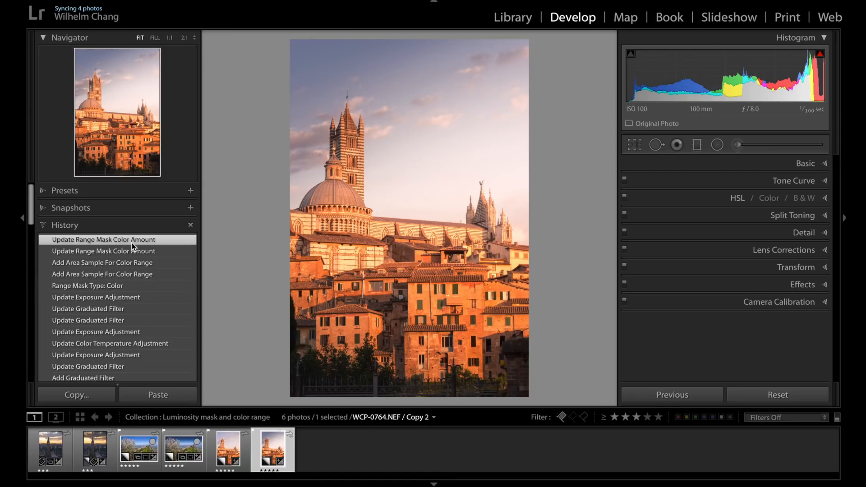